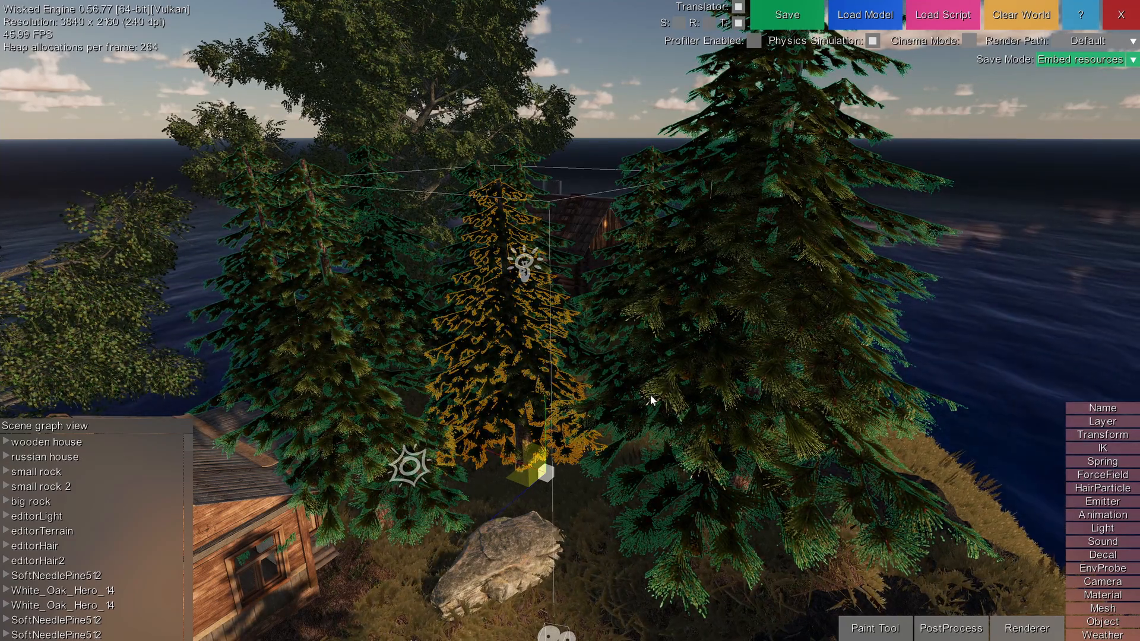
# Deselect the pine tree and select the editorHair grass system in the Scene graph
pyautogui.click(62, 605)
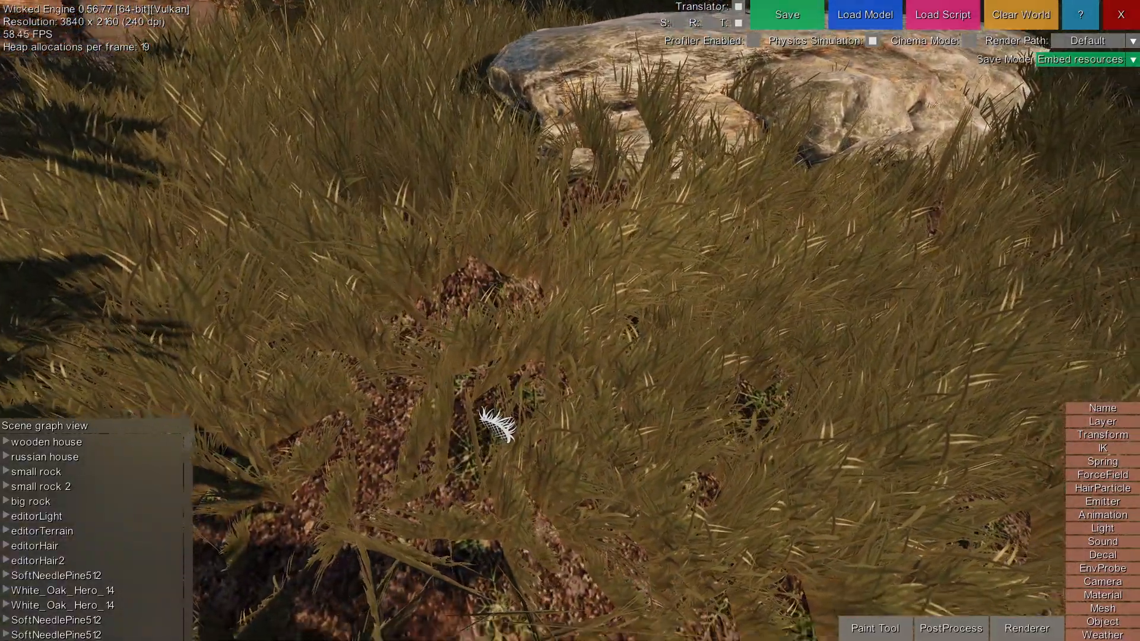
pyautogui.click(35, 547)
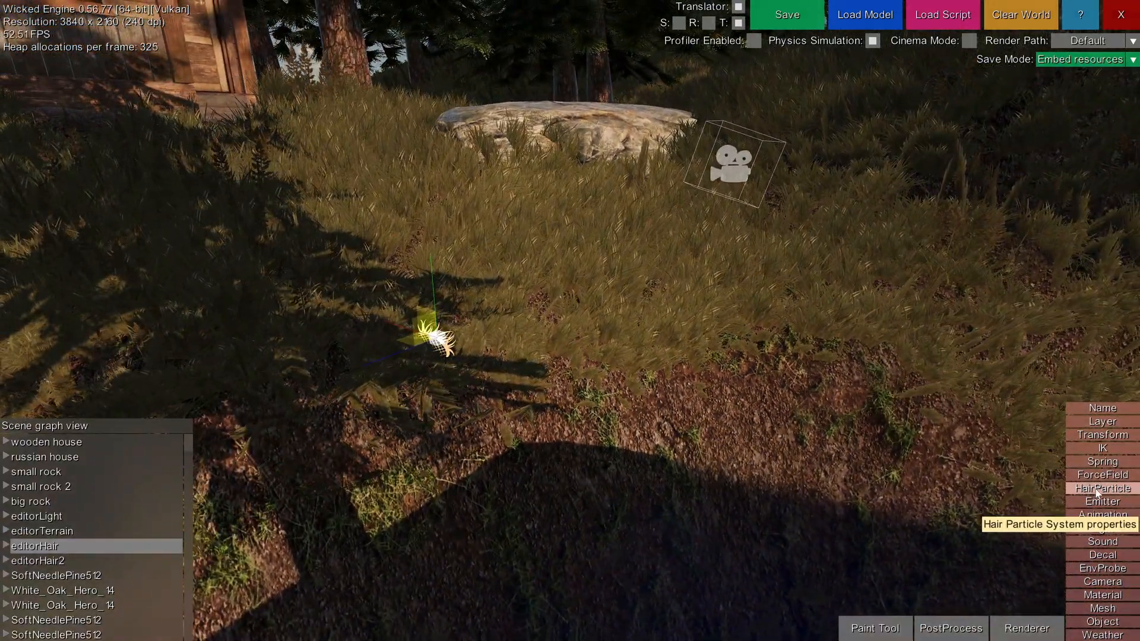
# Show editorHair's hair particle settings: terrainMesh base, 7455 strands
pyautogui.click(1100, 488)
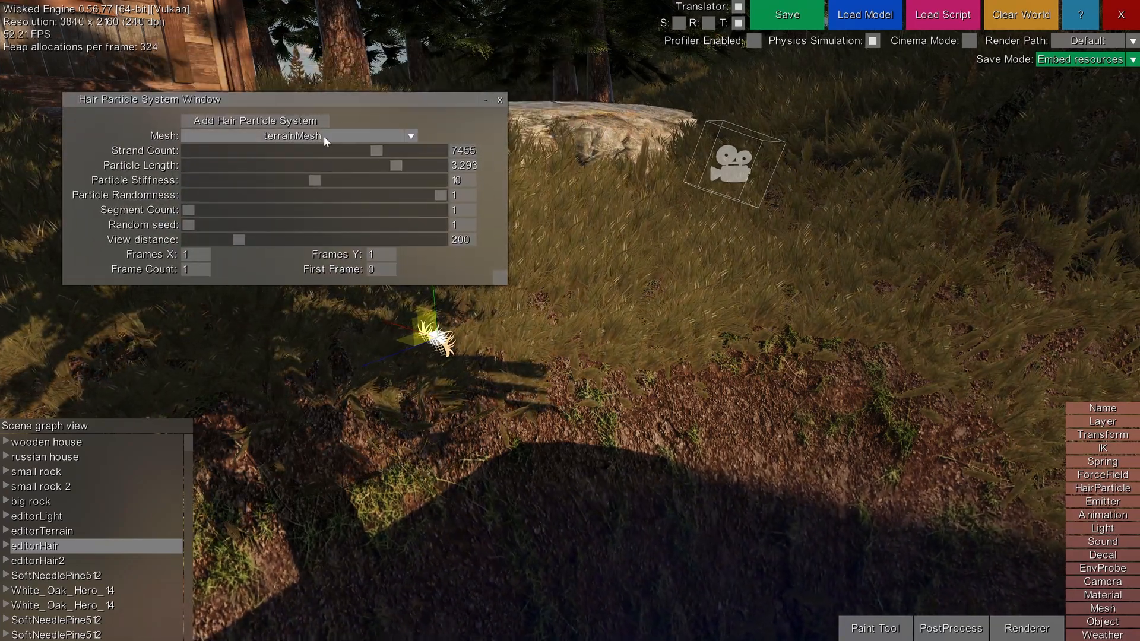
pyautogui.moveTo(304, 139)
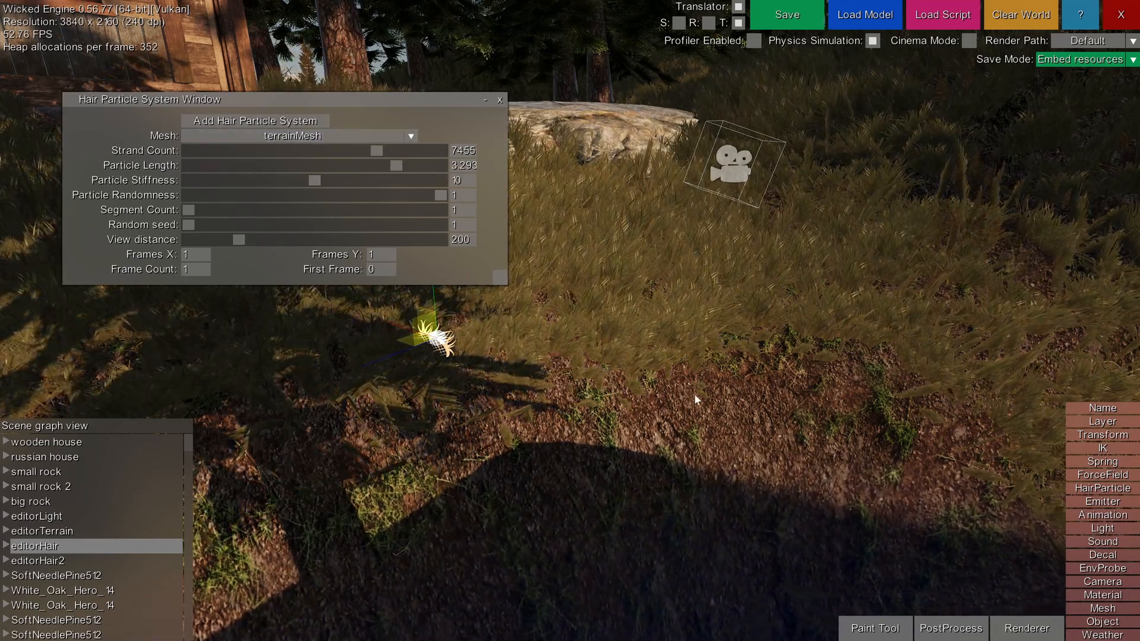
pyautogui.click(42, 531)
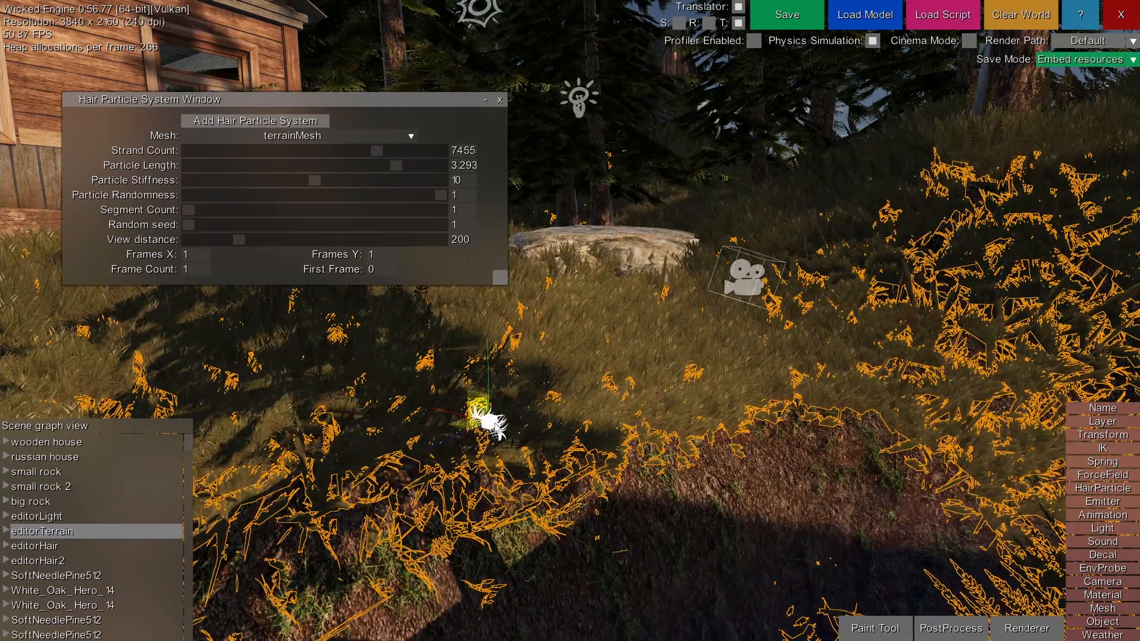
pyautogui.click(38, 547)
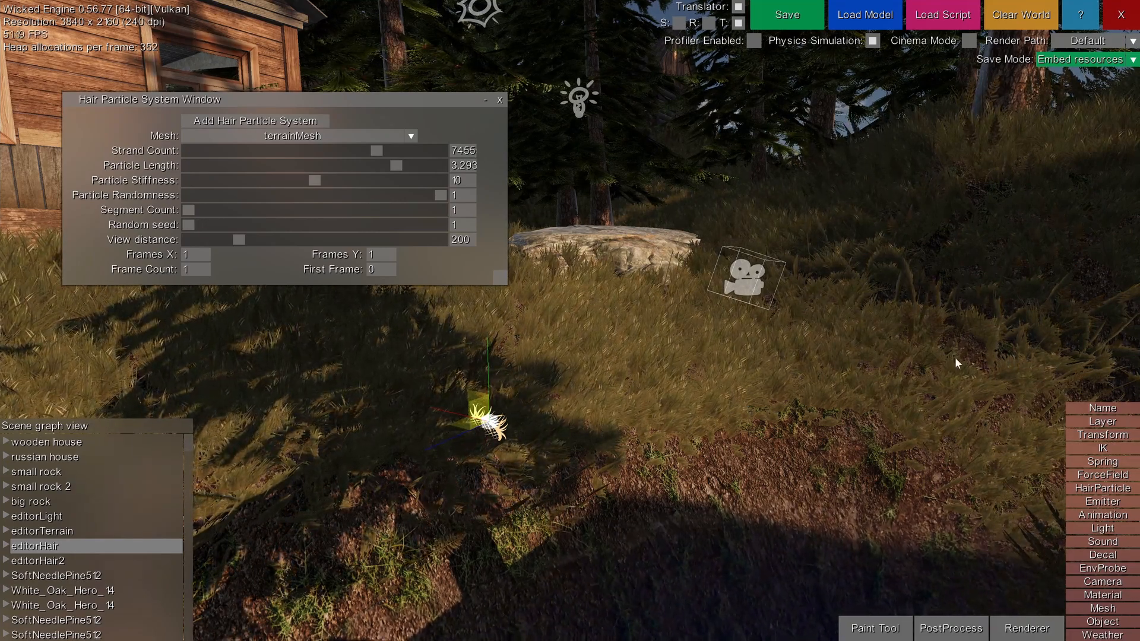
# Set editorHair's Transform parent to editorTerrain and expand editorTerrain in the hierarchy
pyautogui.click(1110, 435)
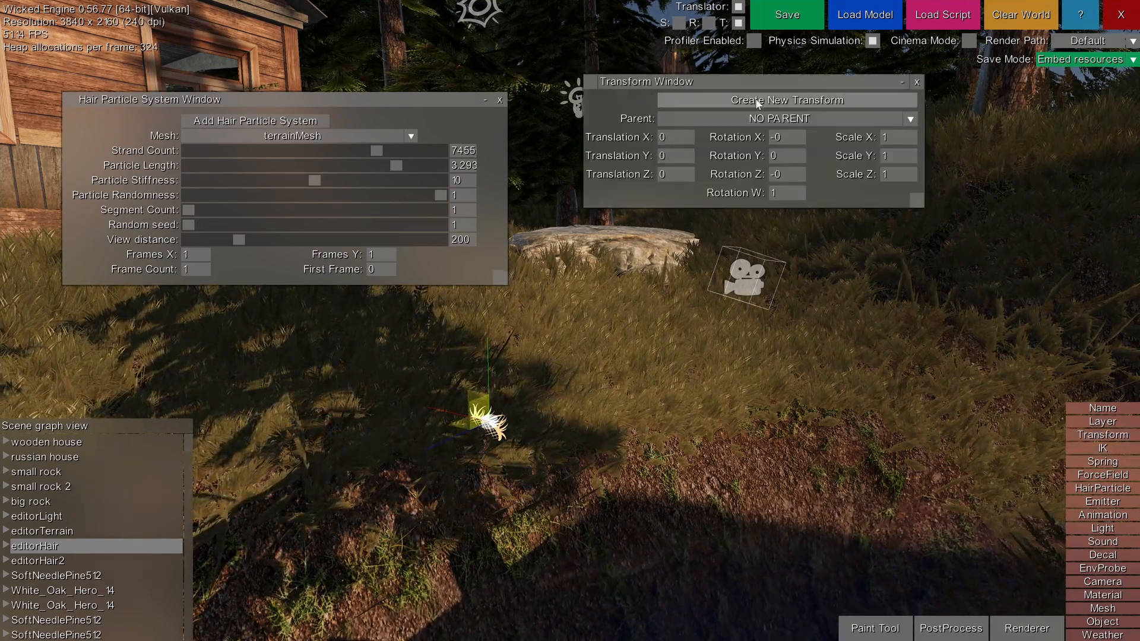
pyautogui.moveTo(645, 81); pyautogui.dragTo(784, 109)
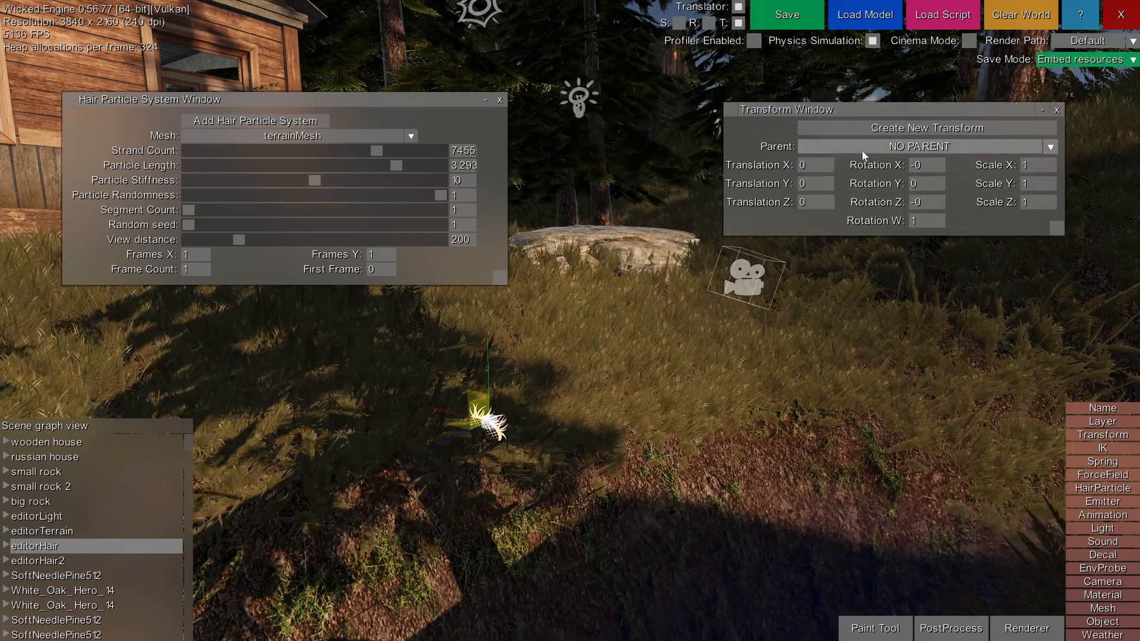
pyautogui.click(926, 146)
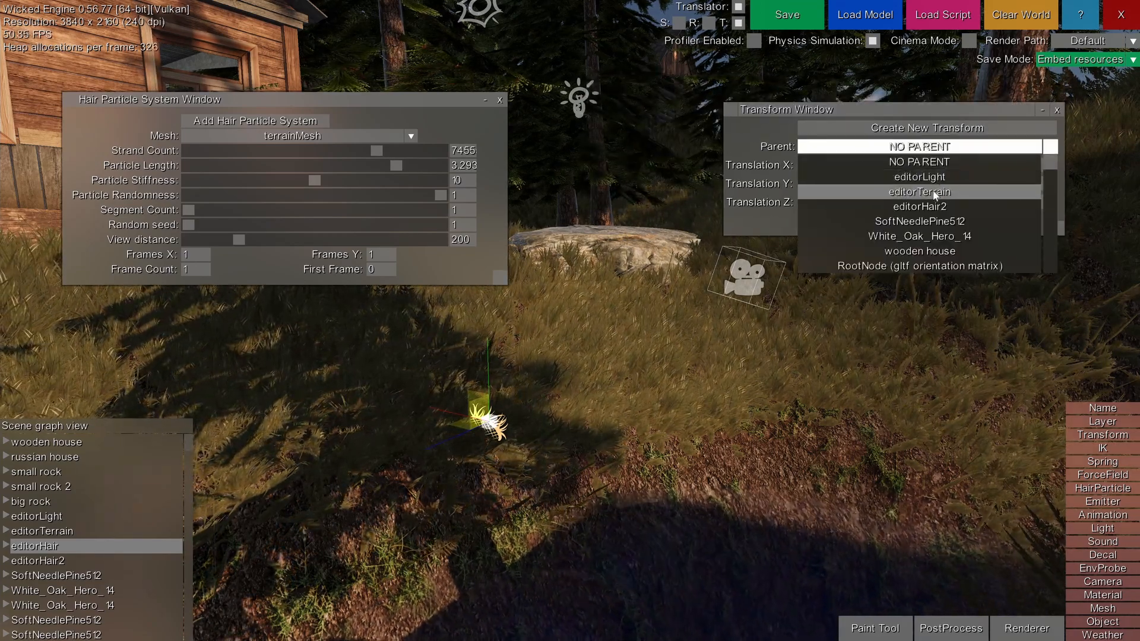
pyautogui.click(919, 192)
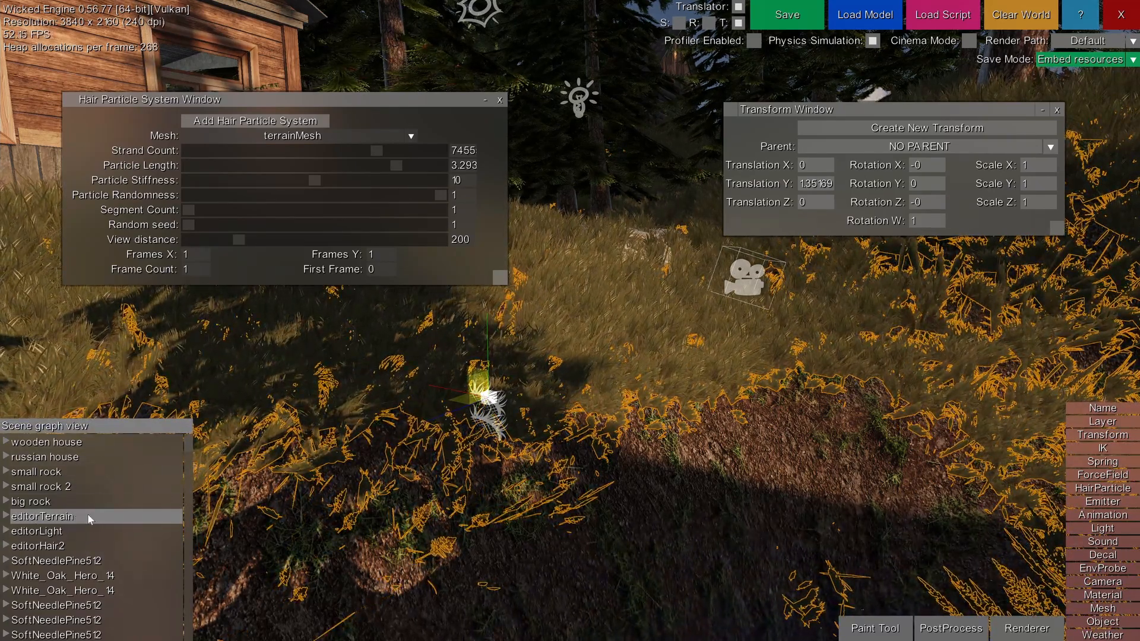
pyautogui.click(6, 516)
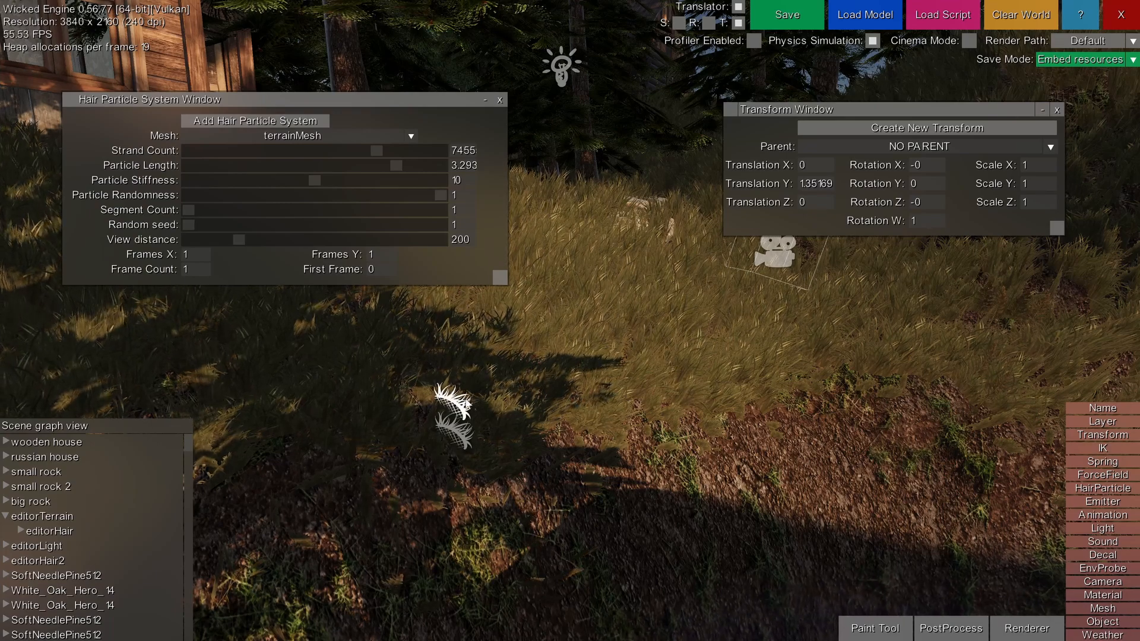
# Select editorHair and lower its grass strand count to about 1433
pyautogui.click(49, 531)
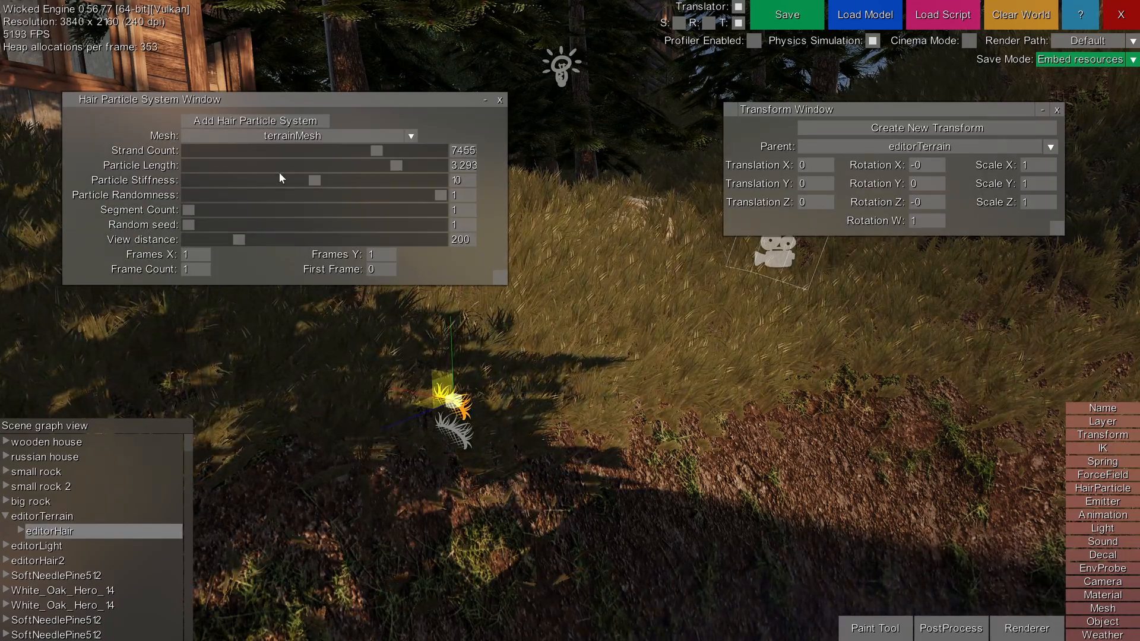
pyautogui.moveTo(376, 156)
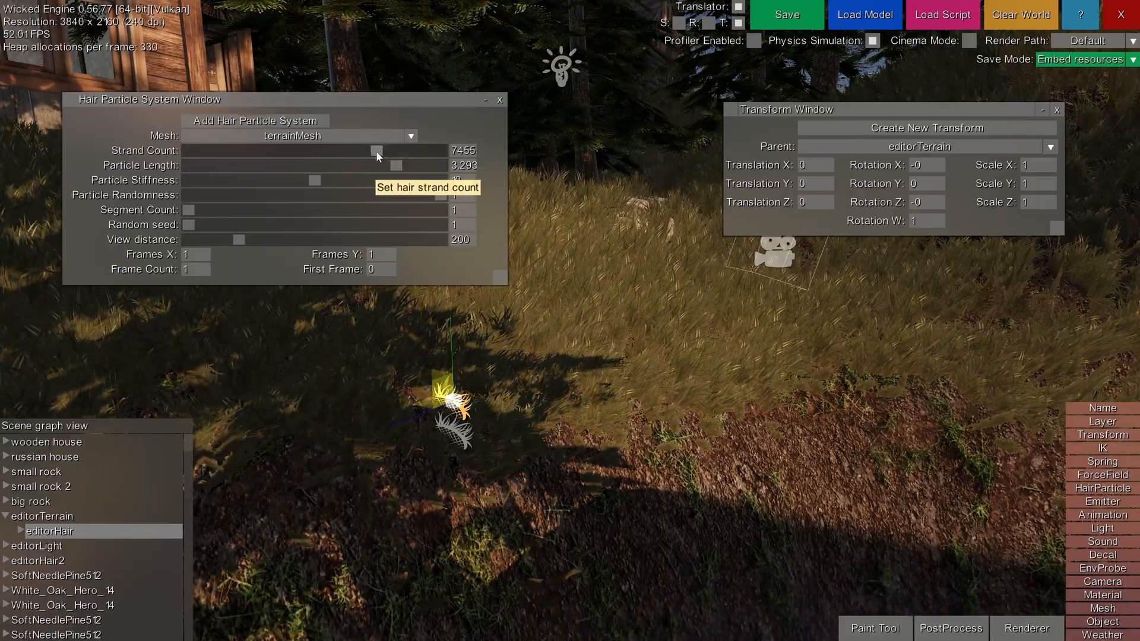
pyautogui.moveTo(377, 150); pyautogui.dragTo(221, 150)
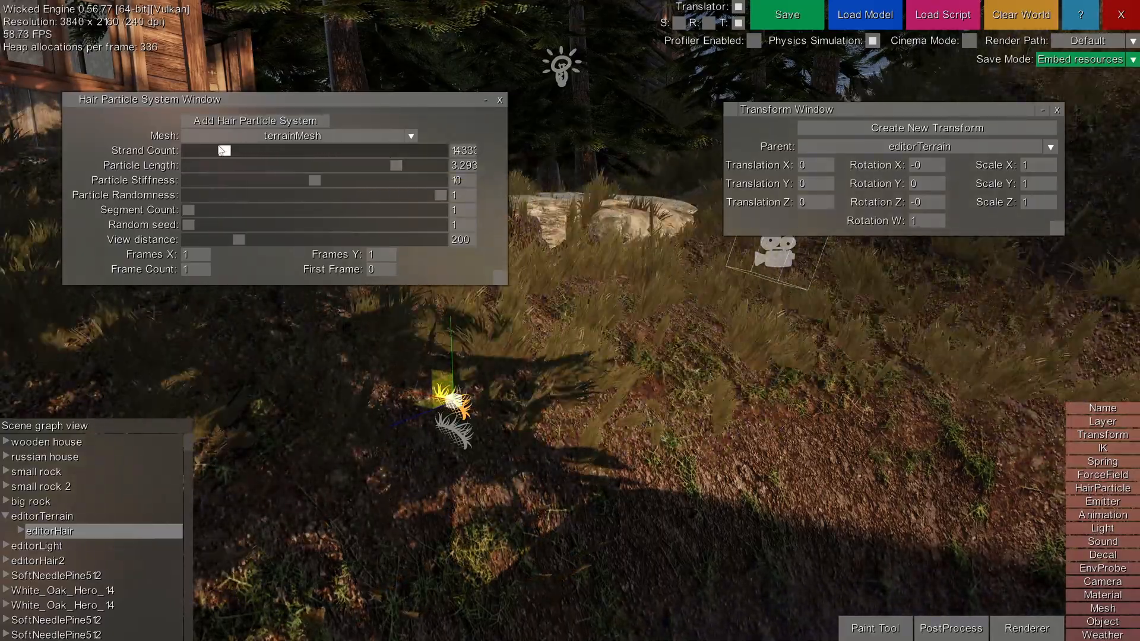
pyautogui.moveTo(225, 150); pyautogui.dragTo(398, 150)
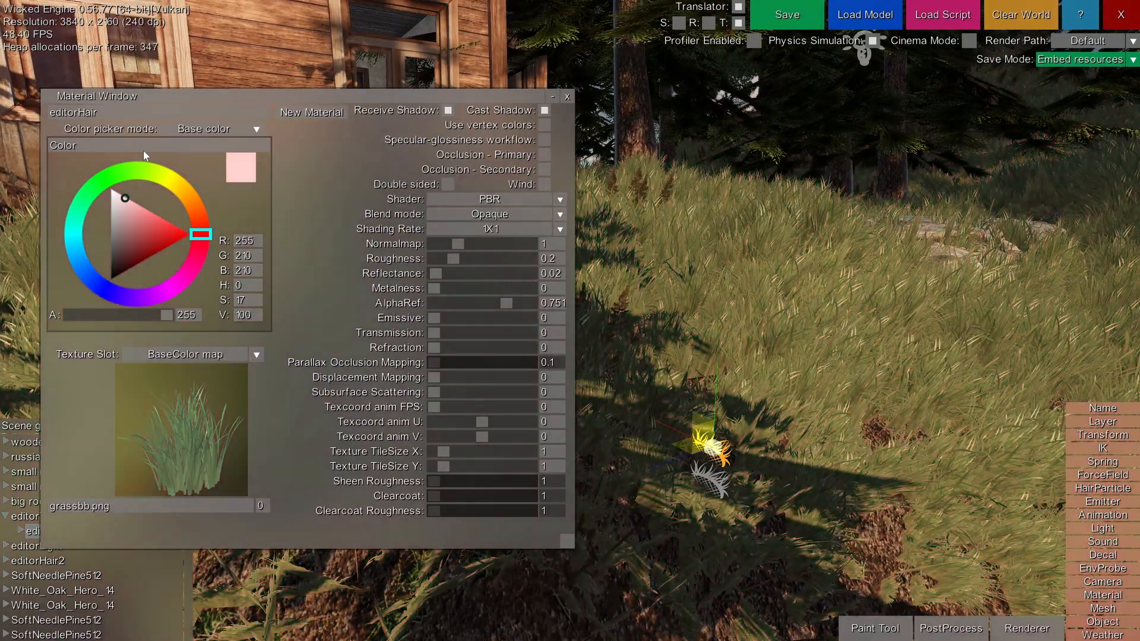
# Darken the editorHair base colour to a muted pink and close the Material window
pyautogui.click(152, 254)
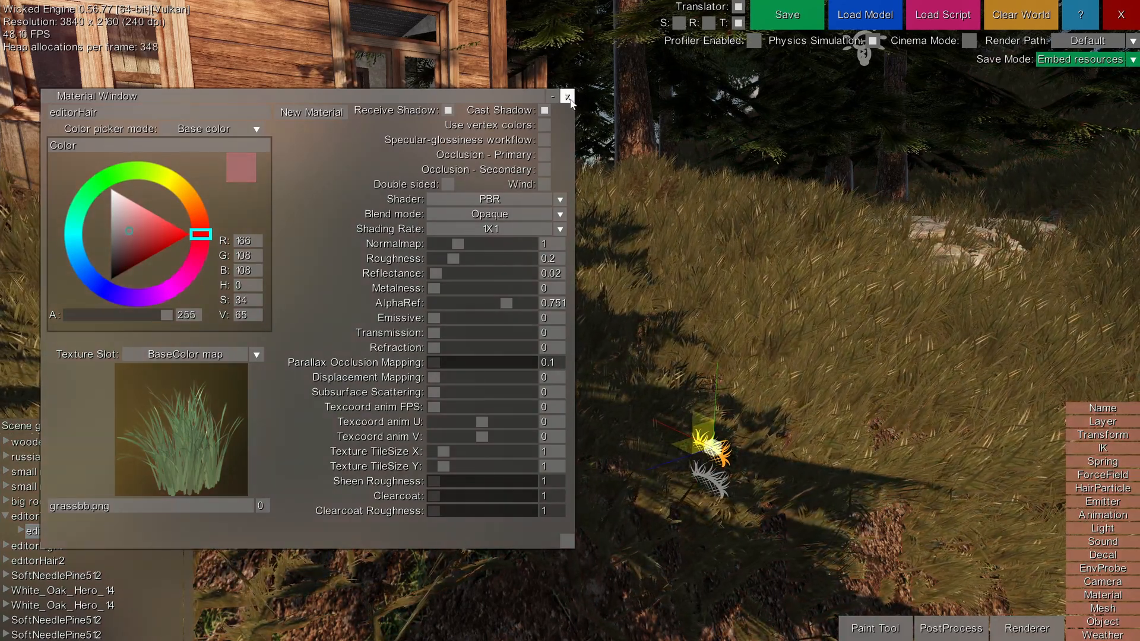
pyautogui.click(568, 96)
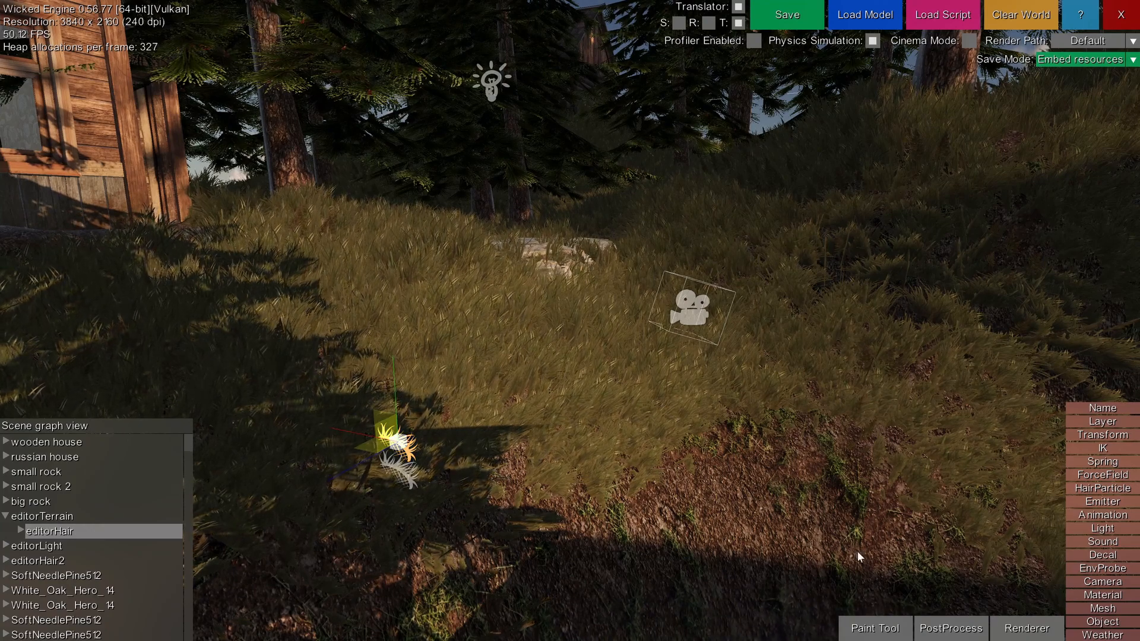
# Set the Paint Tool mode to Hairparticle - Remove Triangle
pyautogui.click(874, 628)
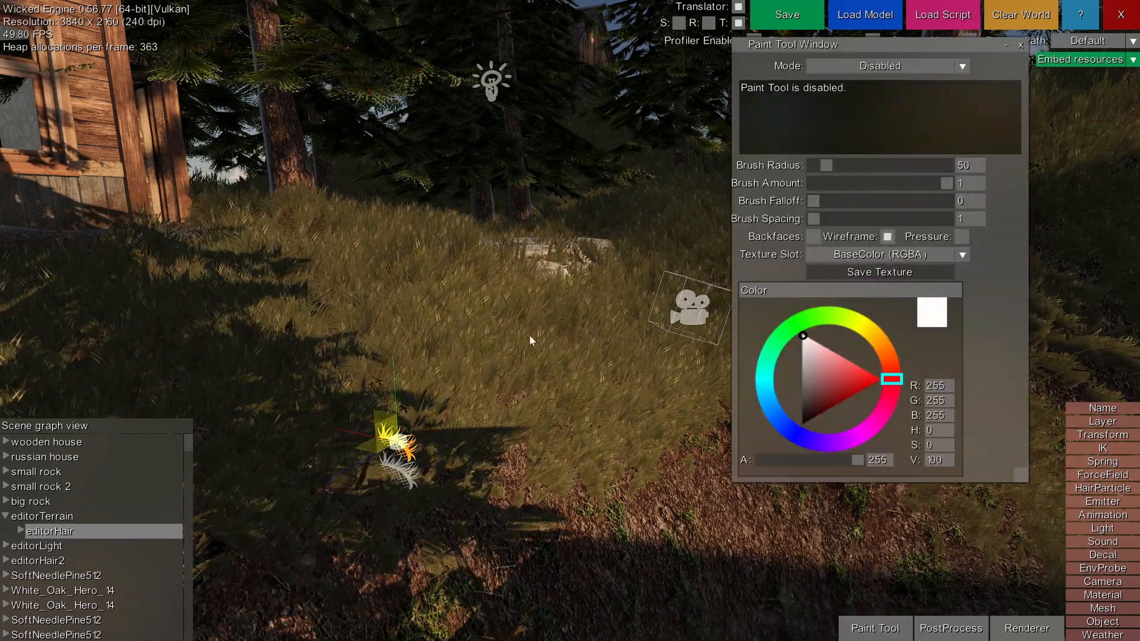
pyautogui.click(880, 65)
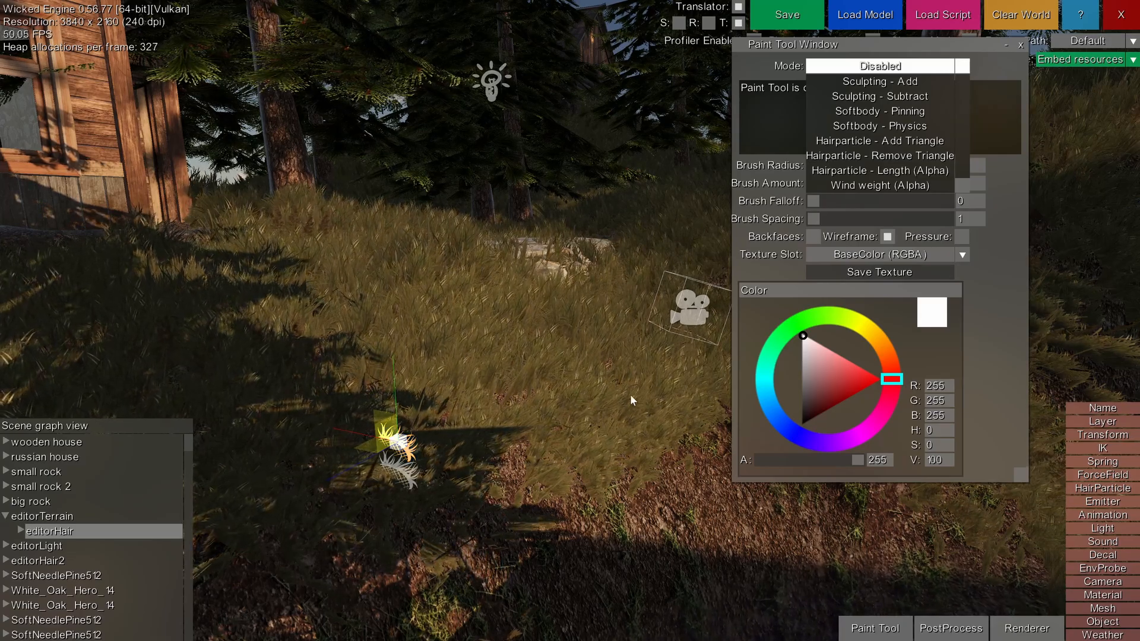
pyautogui.click(880, 140)
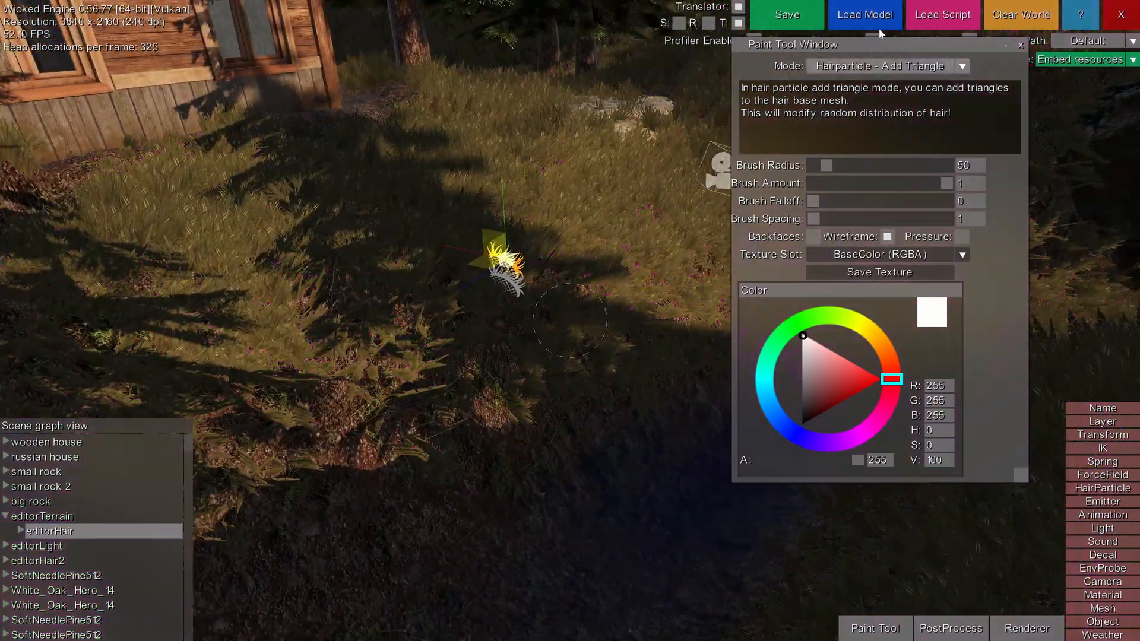
pyautogui.click(880, 65)
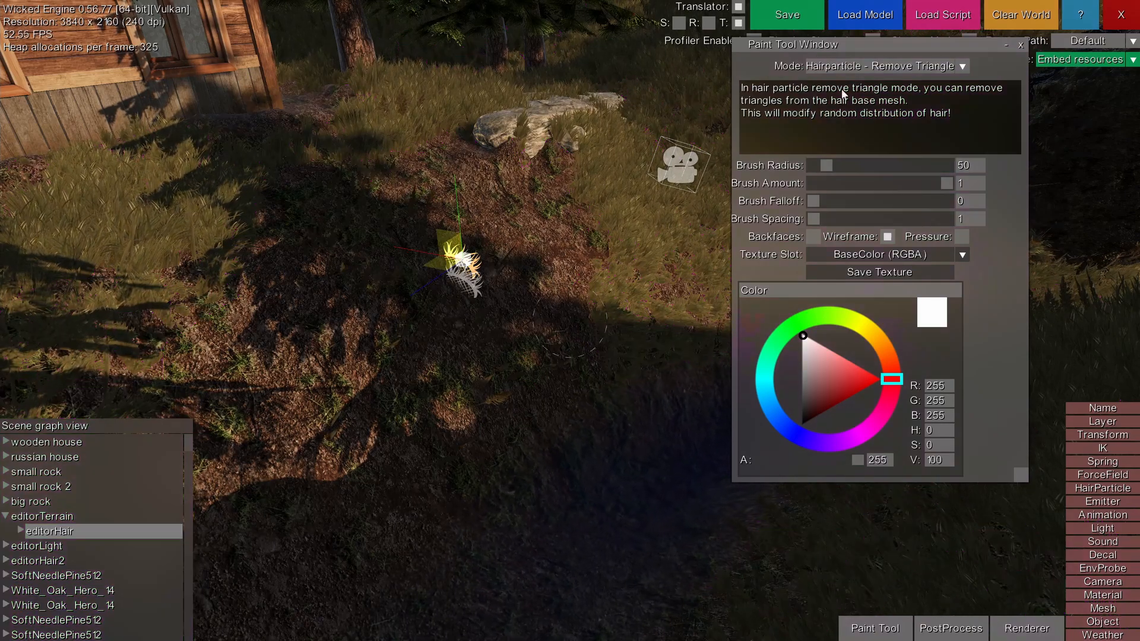
# Paint shorter grass near the rock in hair-length mode, then set the paint mode to Disabled
pyautogui.click(963, 65)
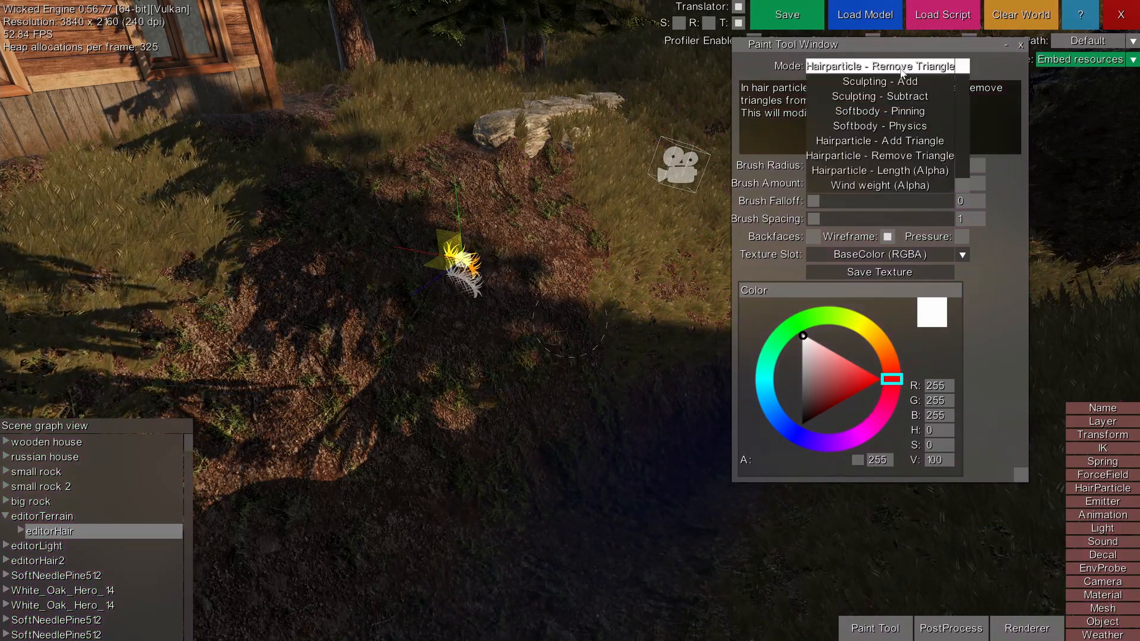
pyautogui.moveTo(878, 171)
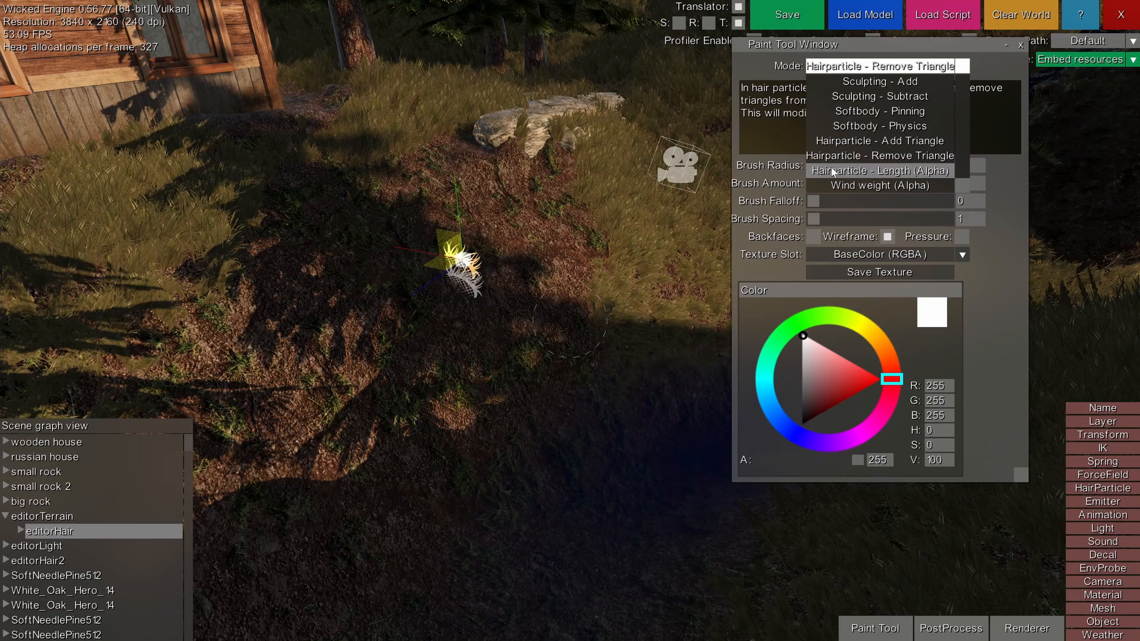
pyautogui.click(879, 171)
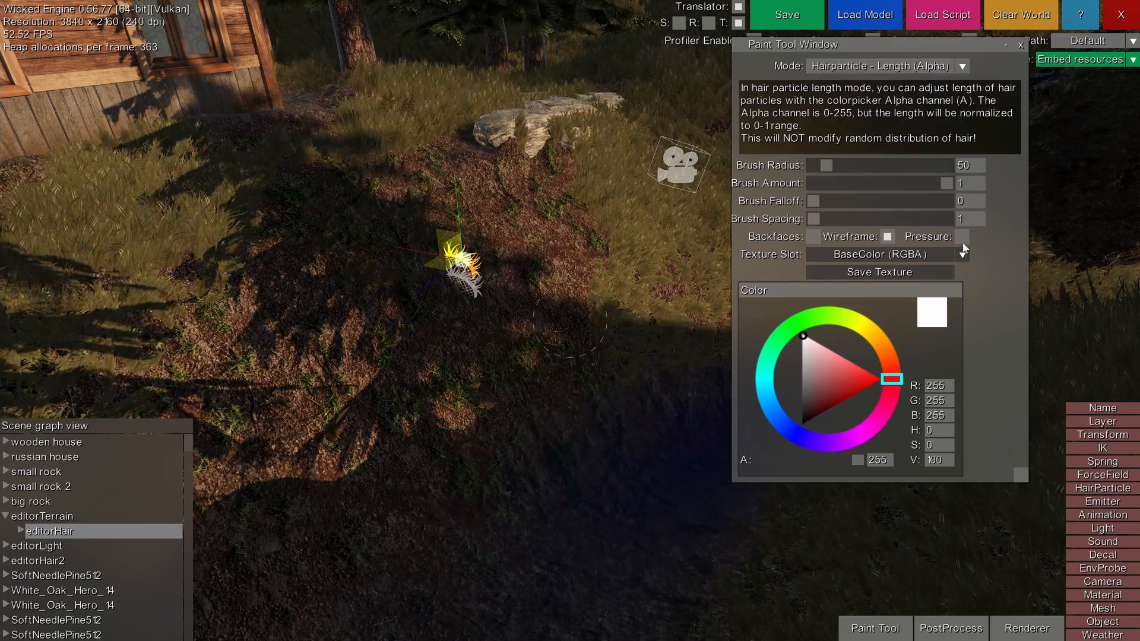
pyautogui.moveTo(865, 459); pyautogui.dragTo(770, 460)
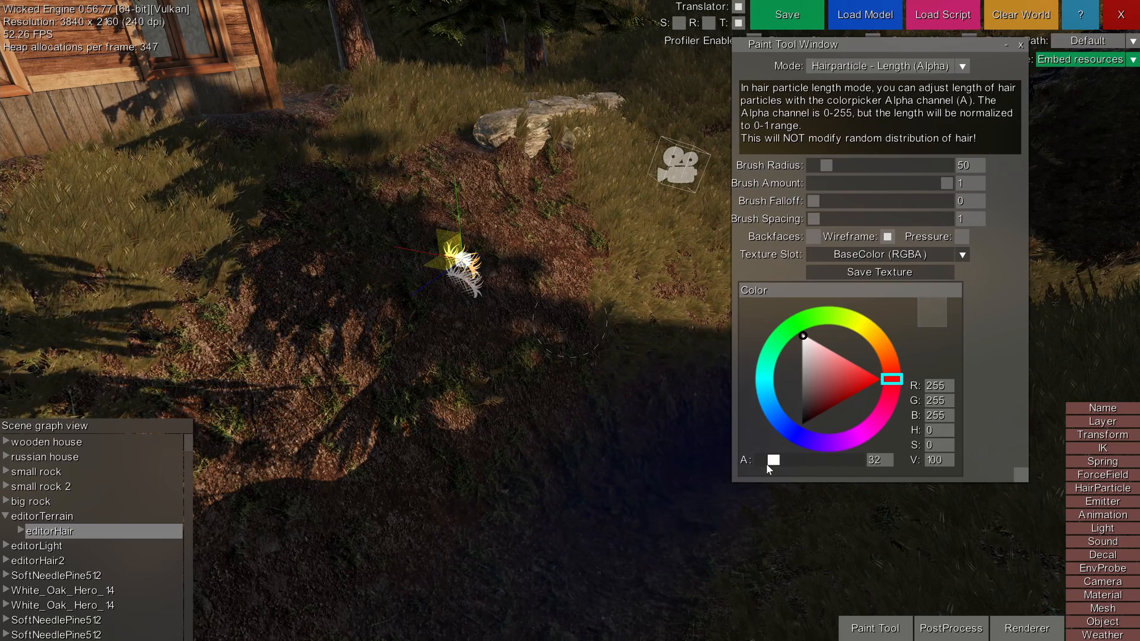
pyautogui.moveTo(773, 460); pyautogui.dragTo(819, 459)
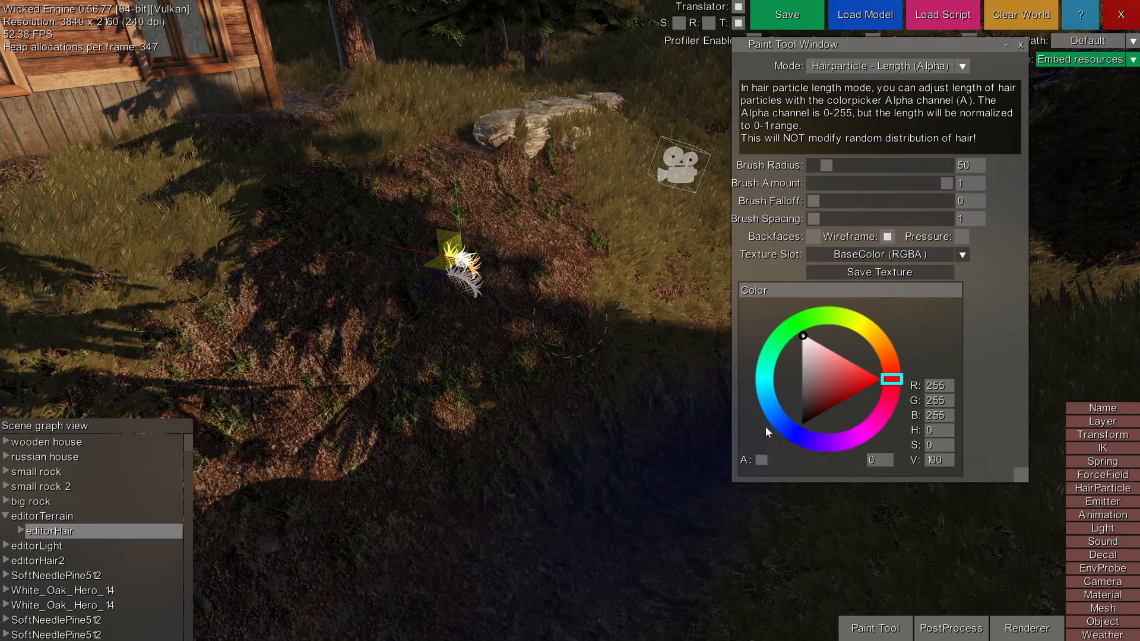
pyautogui.moveTo(825, 165)
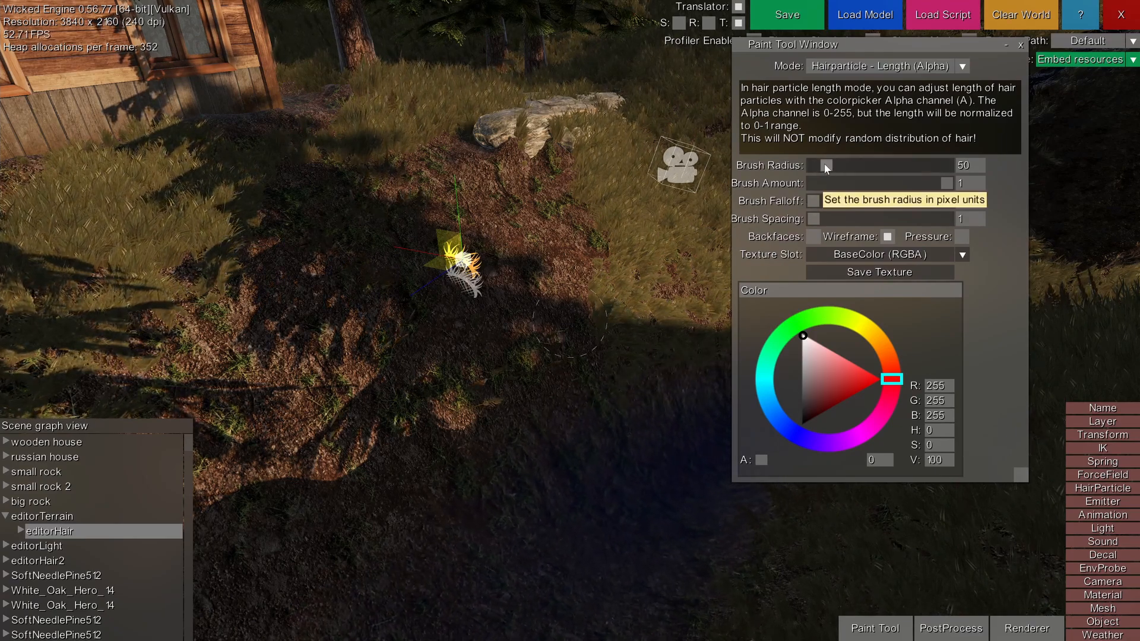
pyautogui.moveTo(826, 165); pyautogui.dragTo(850, 165)
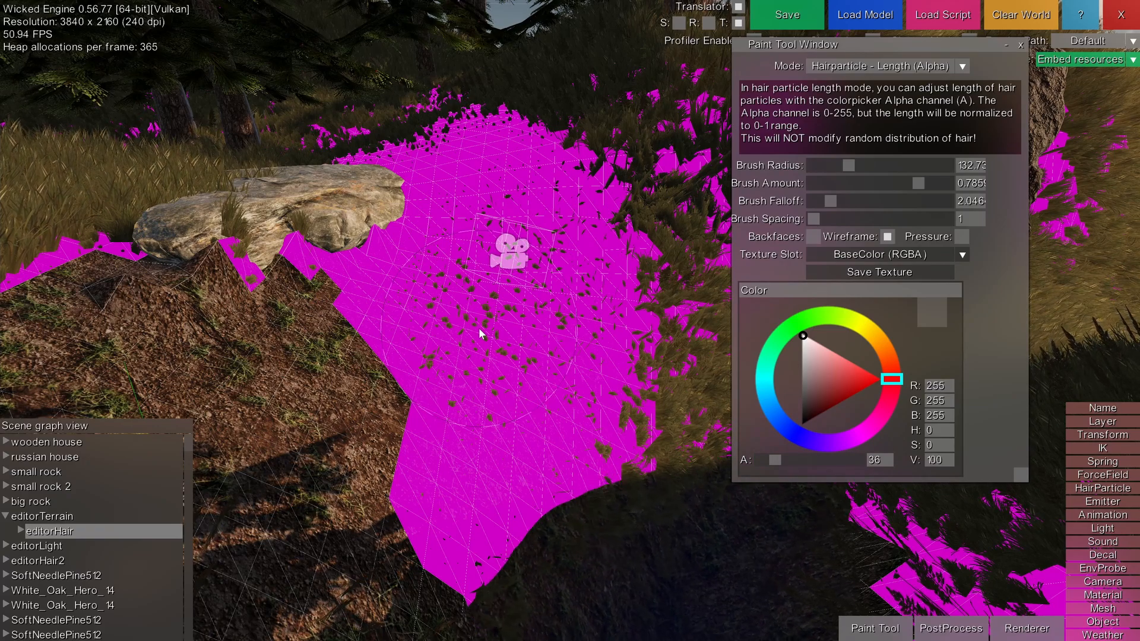
pyautogui.click(881, 65)
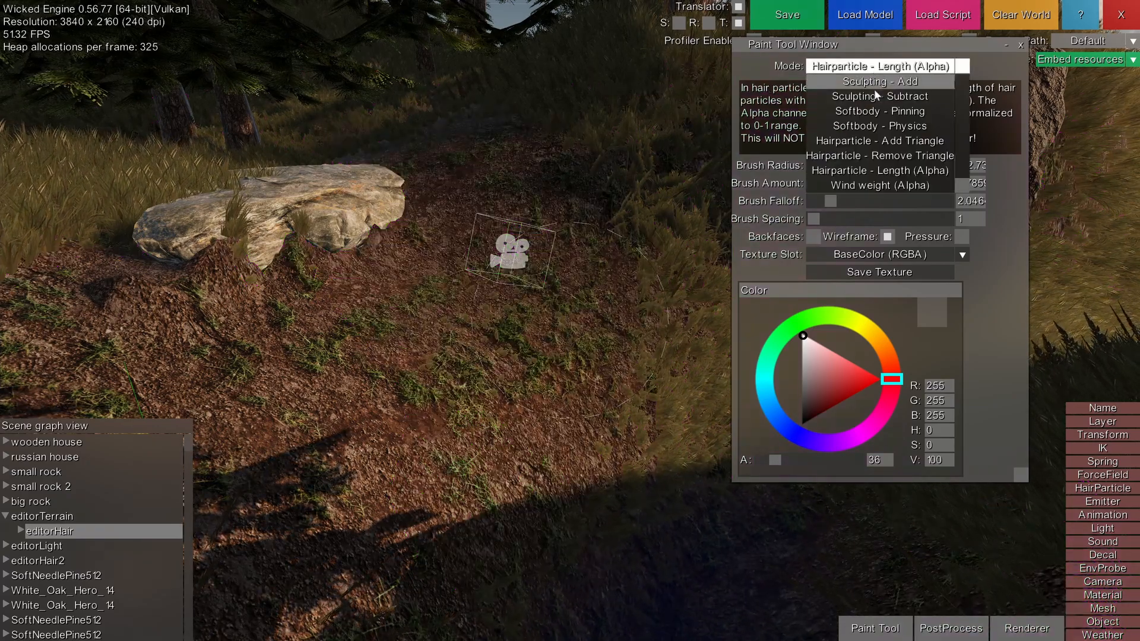
pyautogui.click(878, 66)
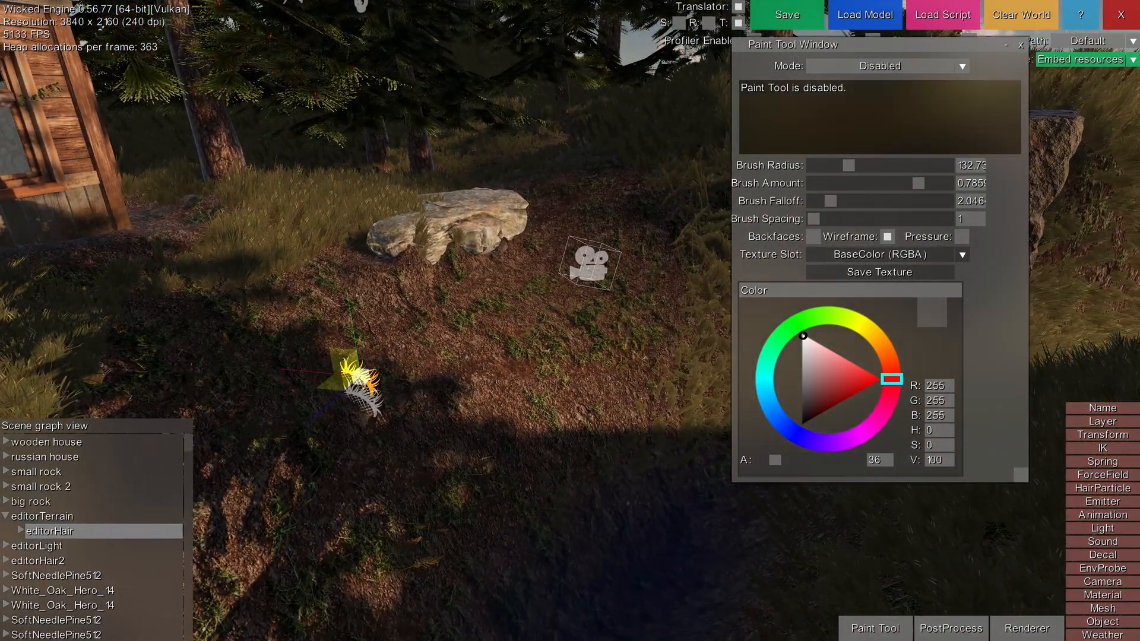
pyautogui.moveTo(603, 363)
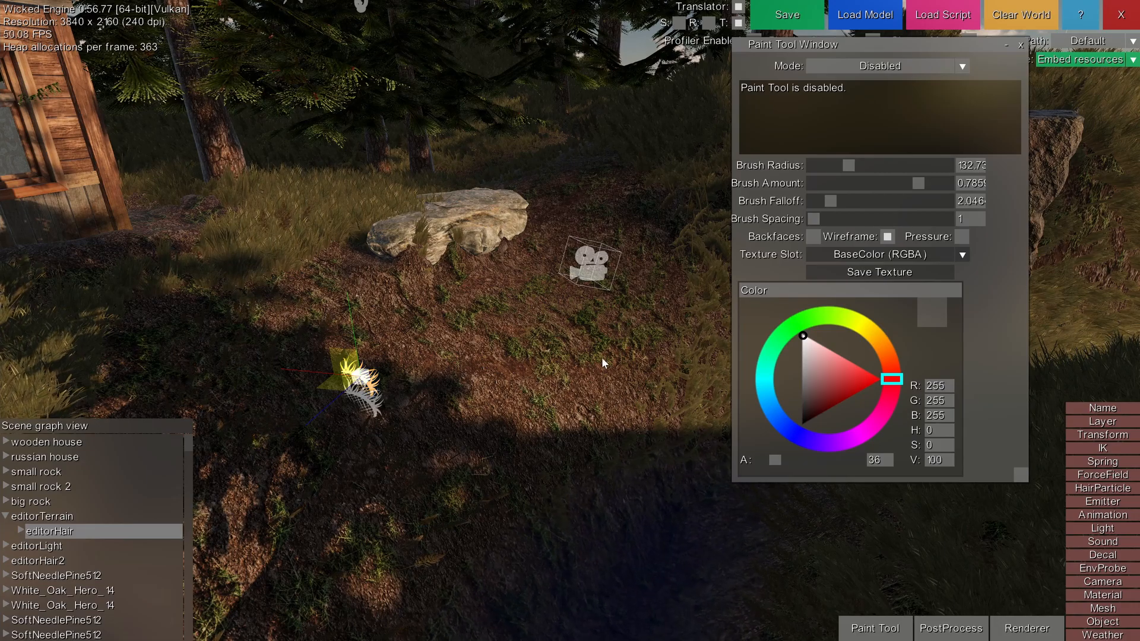
# Select editorTerrain and dig a hollow beside the rock using Sculpting - Subtract
pyautogui.click(43, 516)
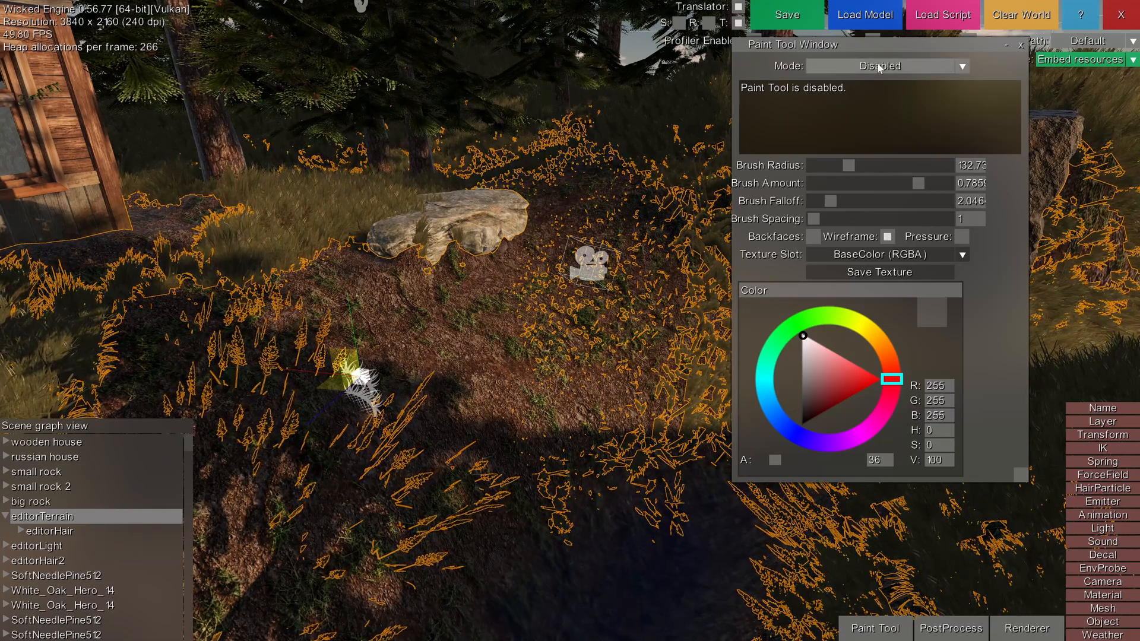
pyautogui.click(881, 65)
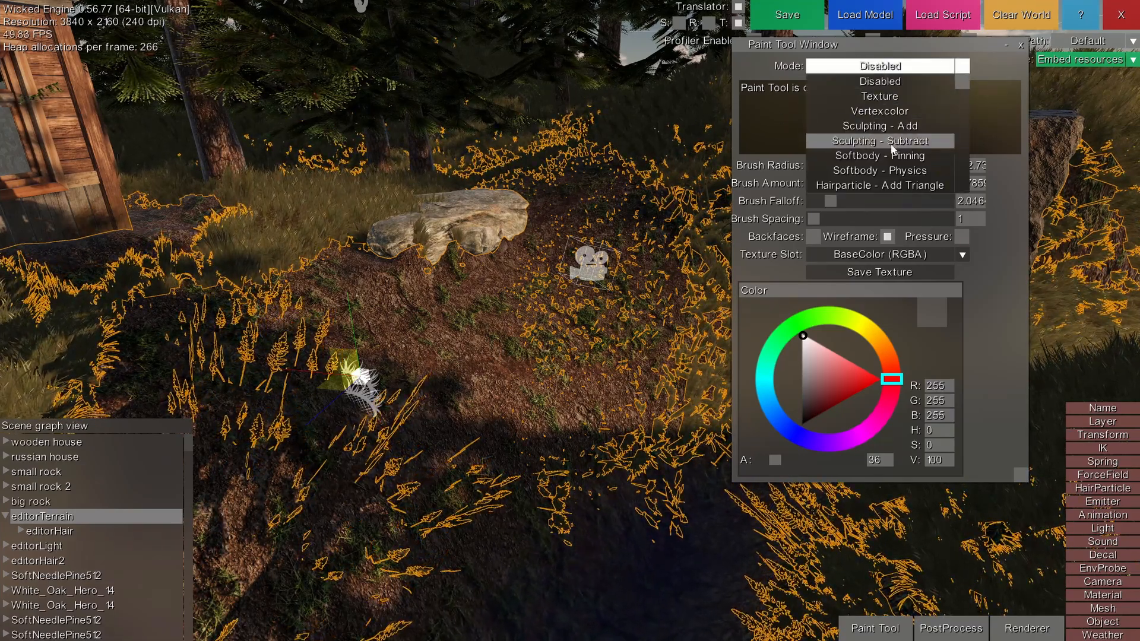
pyautogui.moveTo(879, 126)
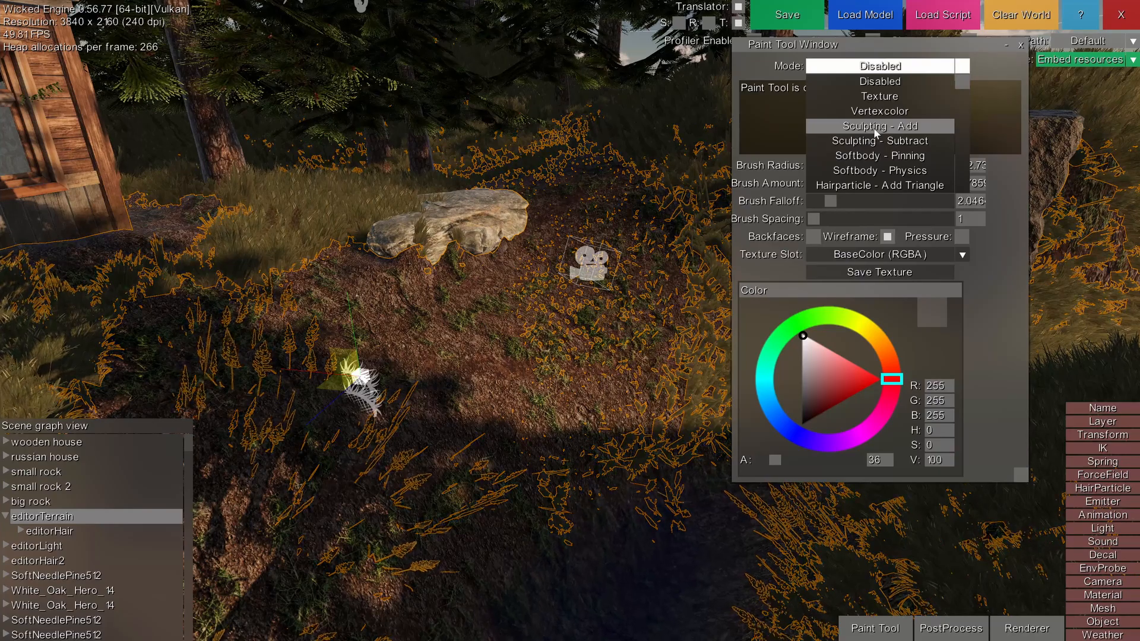
pyautogui.click(879, 126)
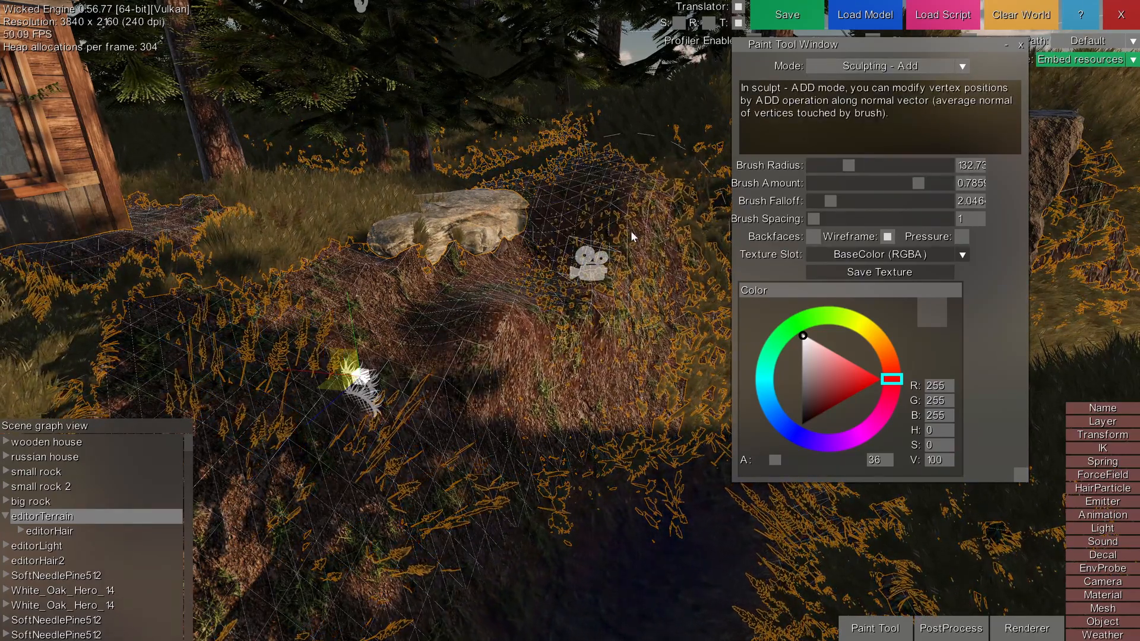
pyautogui.click(880, 65)
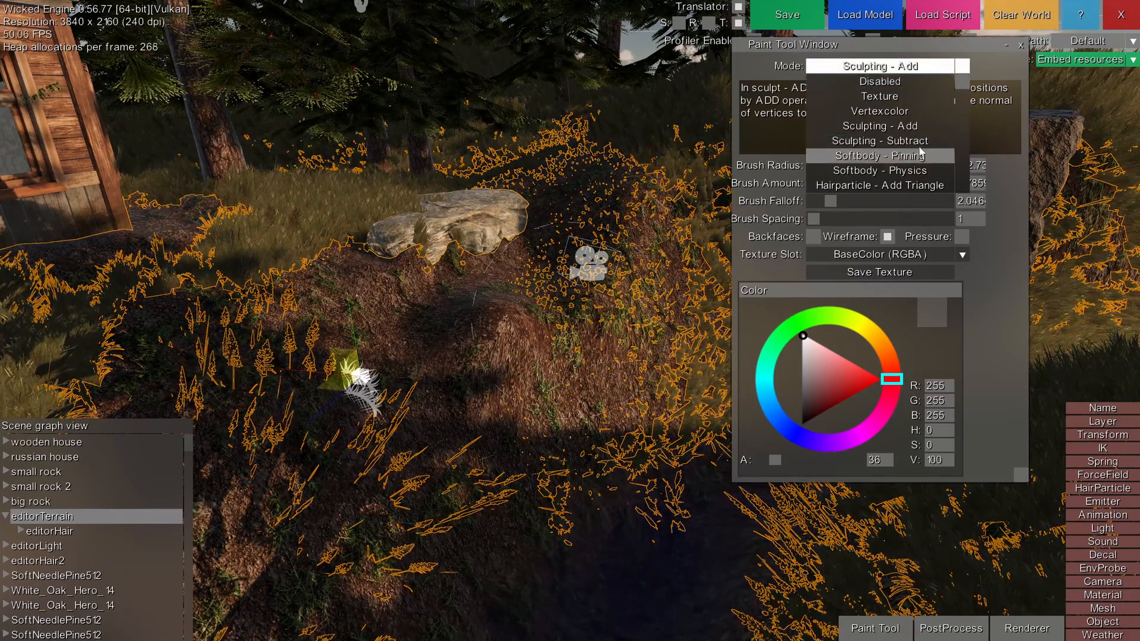
pyautogui.click(880, 140)
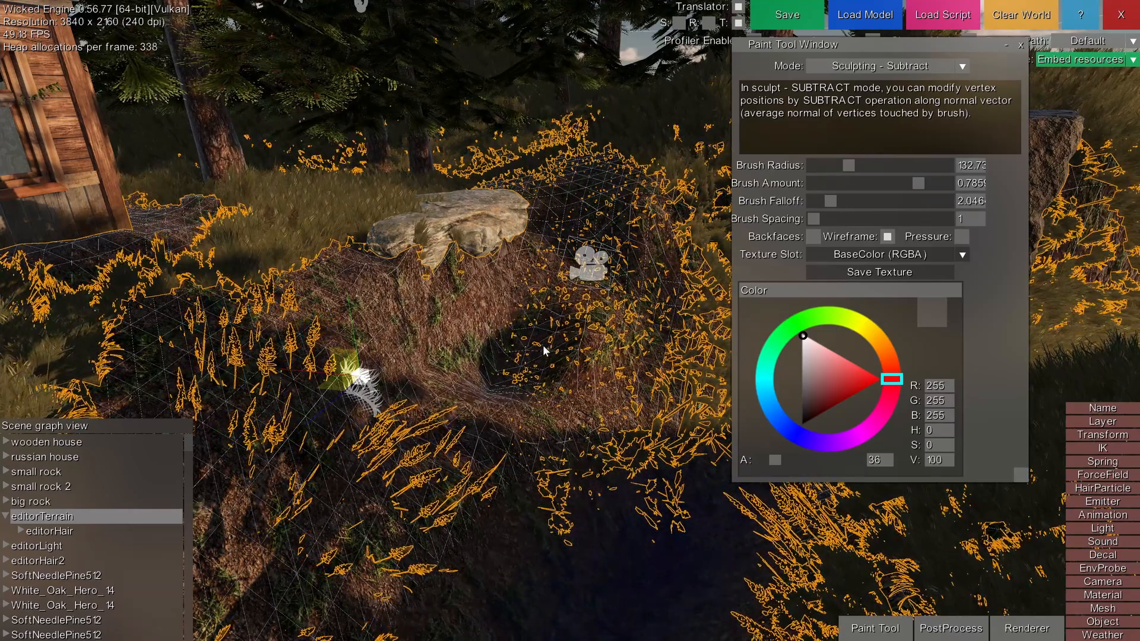
pyautogui.moveTo(541, 349); pyautogui.dragTo(502, 369)
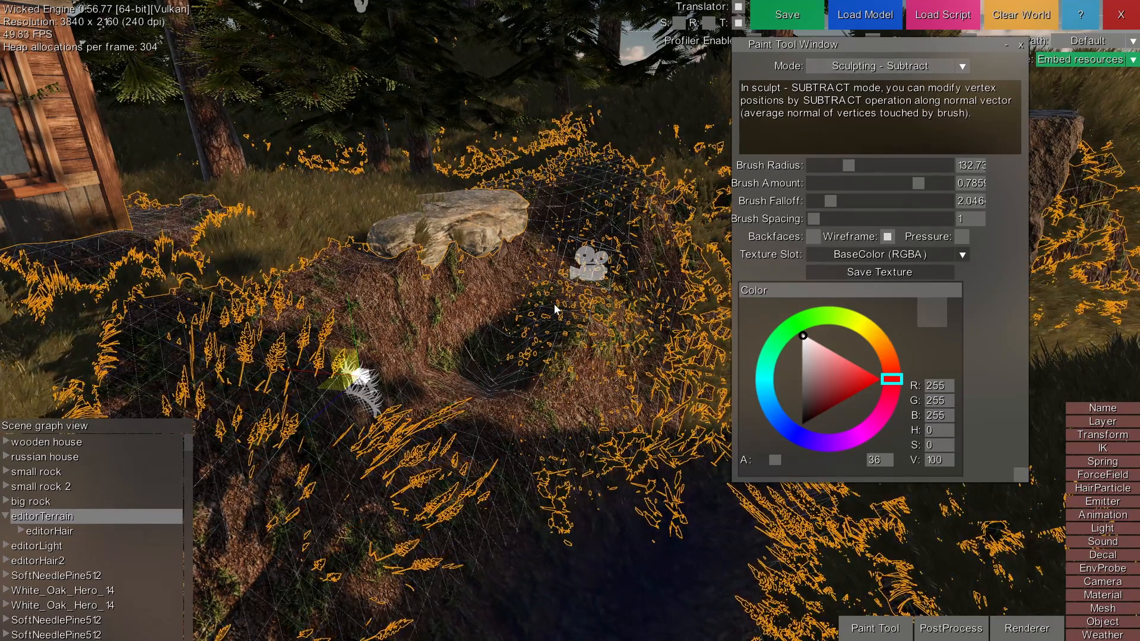
pyautogui.click(886, 66)
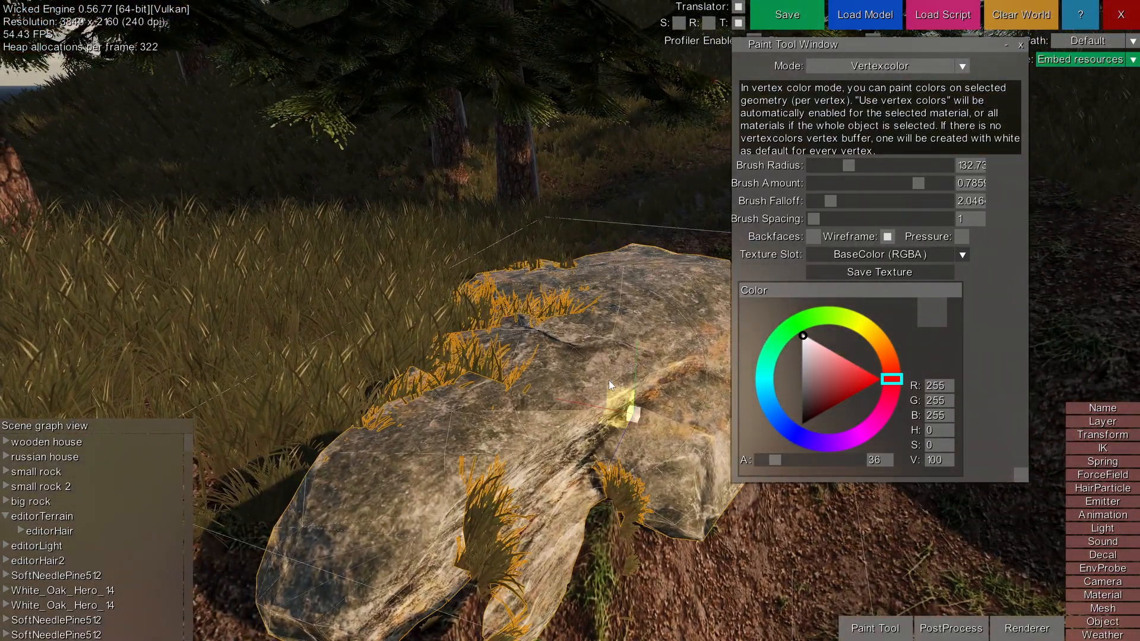
# Pick pure red as the paint colour and tint the rock with red vertex colour
pyautogui.click(845, 361)
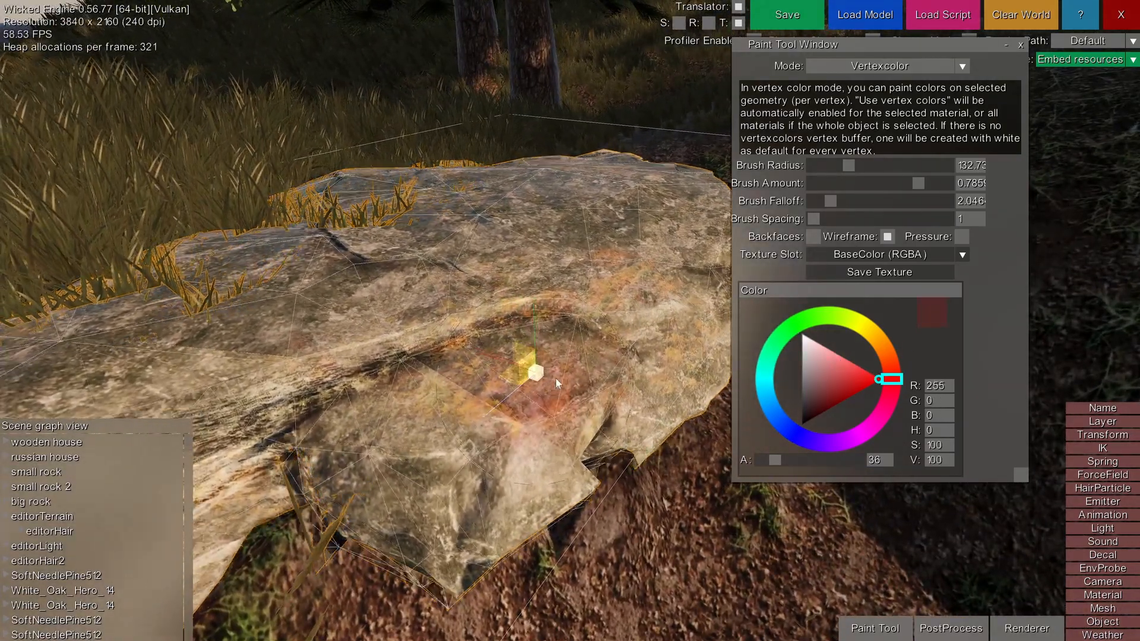
pyautogui.click(524, 371)
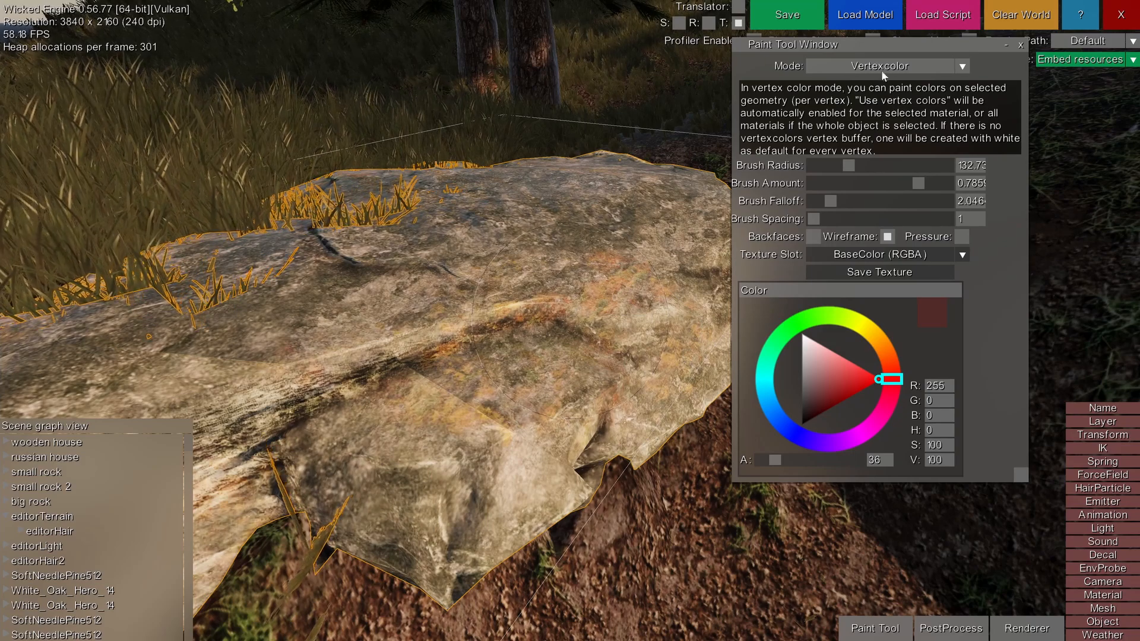
pyautogui.click(886, 65)
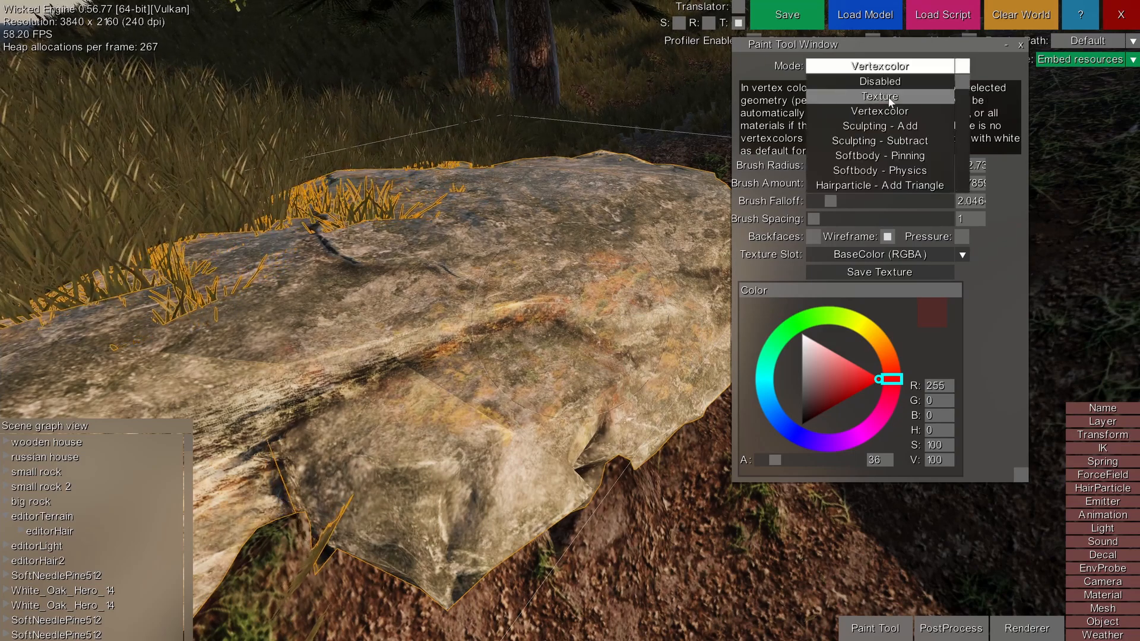
# Test-paint red and then blue strokes onto the rock's texture in Texture mode
pyautogui.click(878, 96)
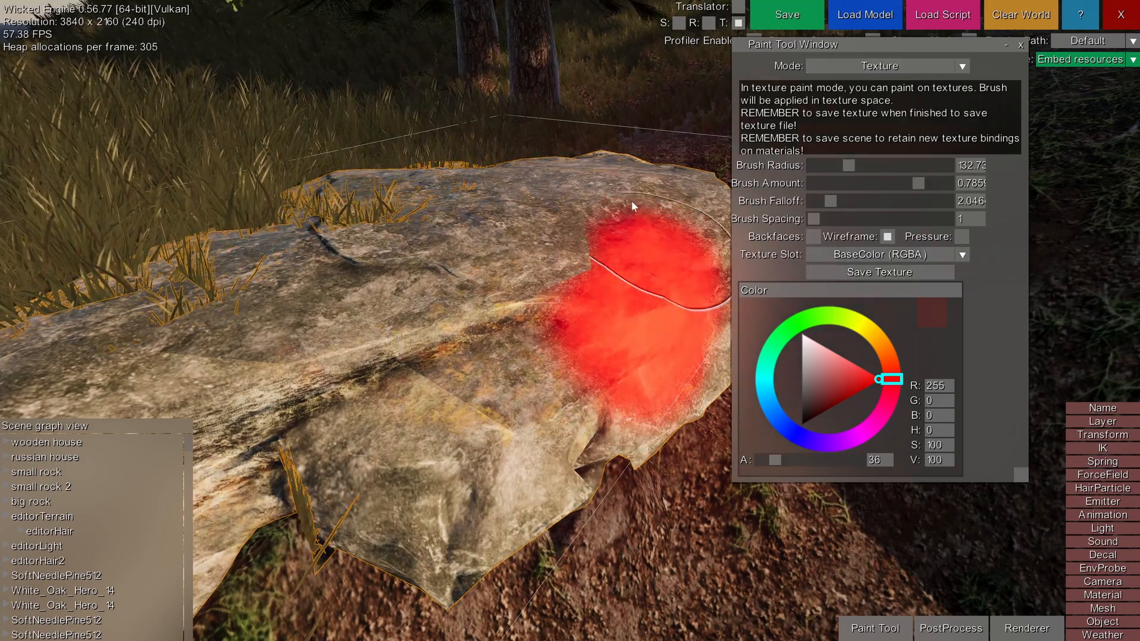
pyautogui.moveTo(632, 208); pyautogui.dragTo(506, 243)
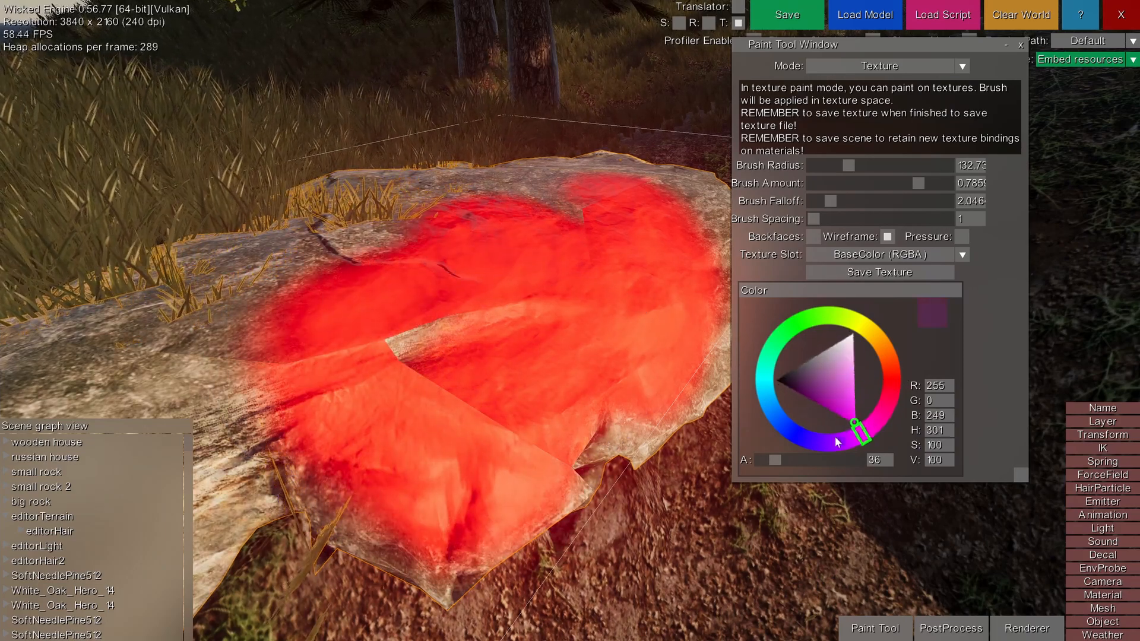
pyautogui.moveTo(852, 424); pyautogui.dragTo(791, 427)
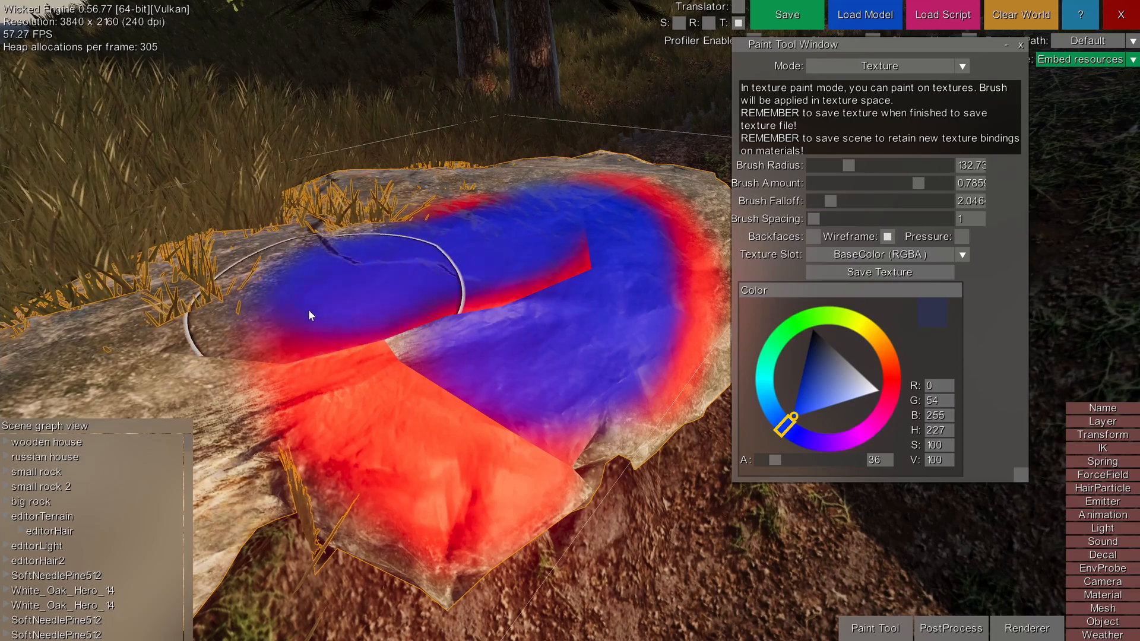
pyautogui.moveTo(309, 314); pyautogui.dragTo(596, 364)
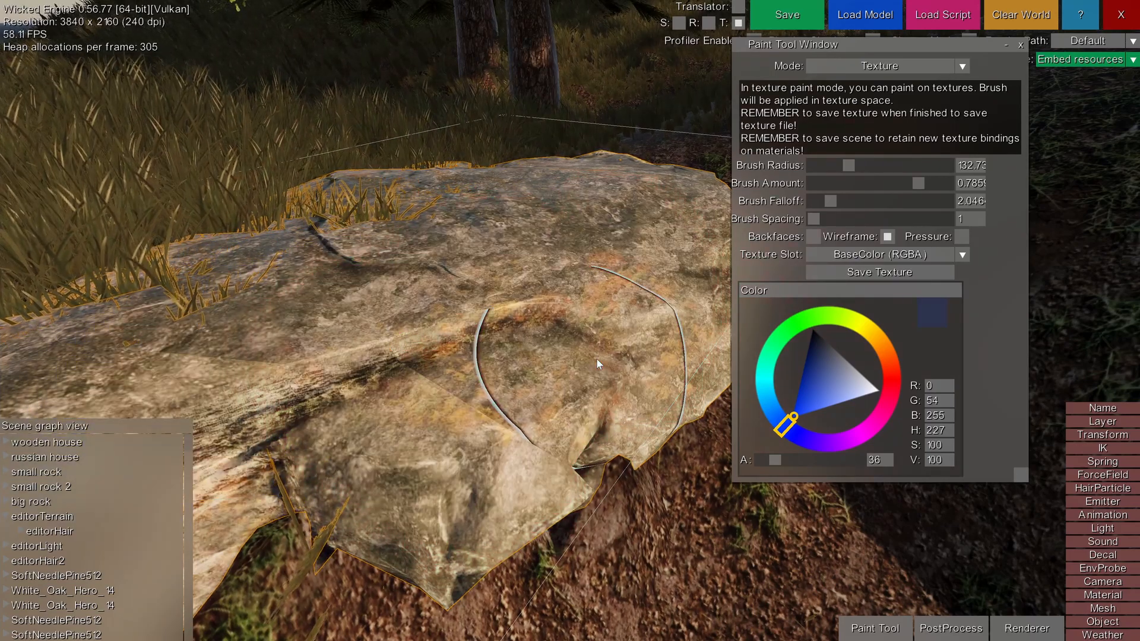
pyautogui.click(884, 65)
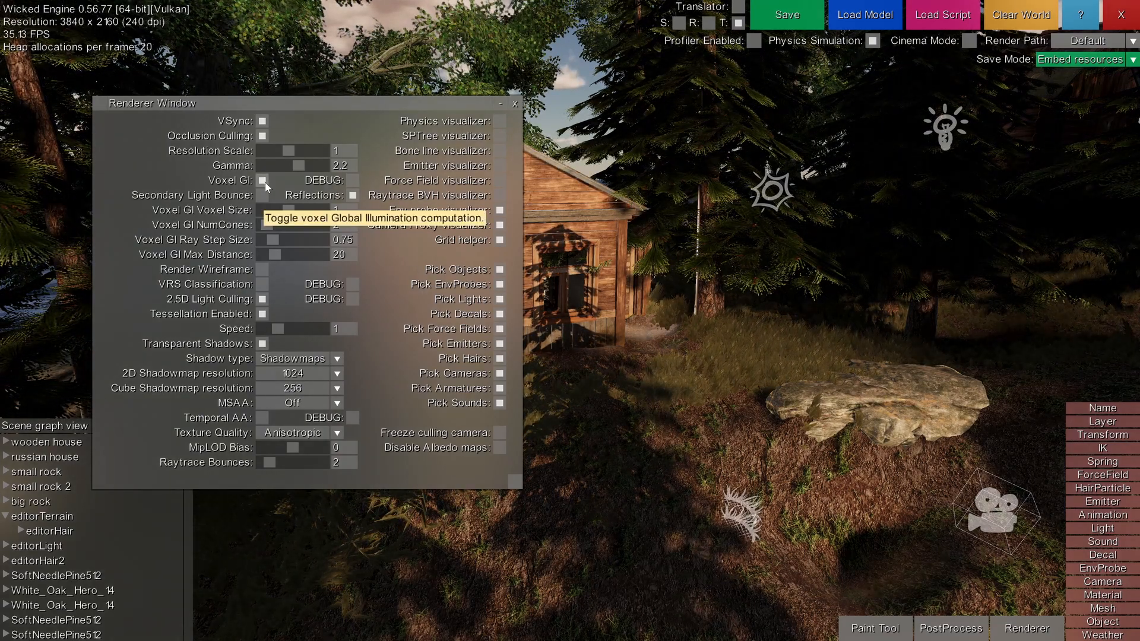
# Toggle voxel global illumination and raise the global time speed to 10
pyautogui.click(262, 181)
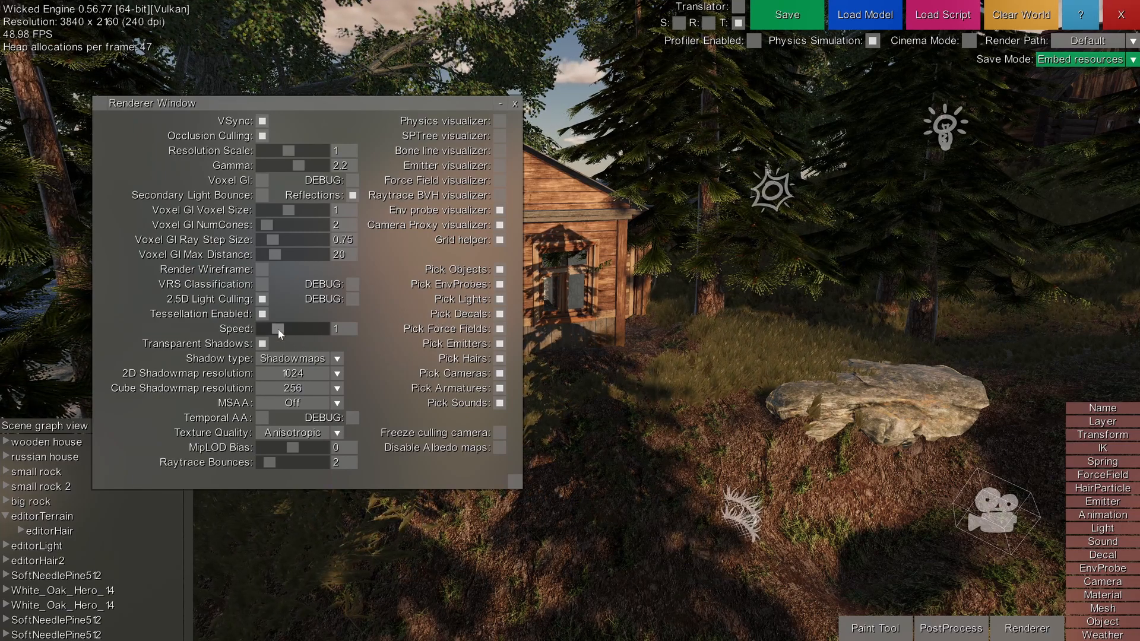
pyautogui.moveTo(305, 328); pyautogui.dragTo(280, 328)
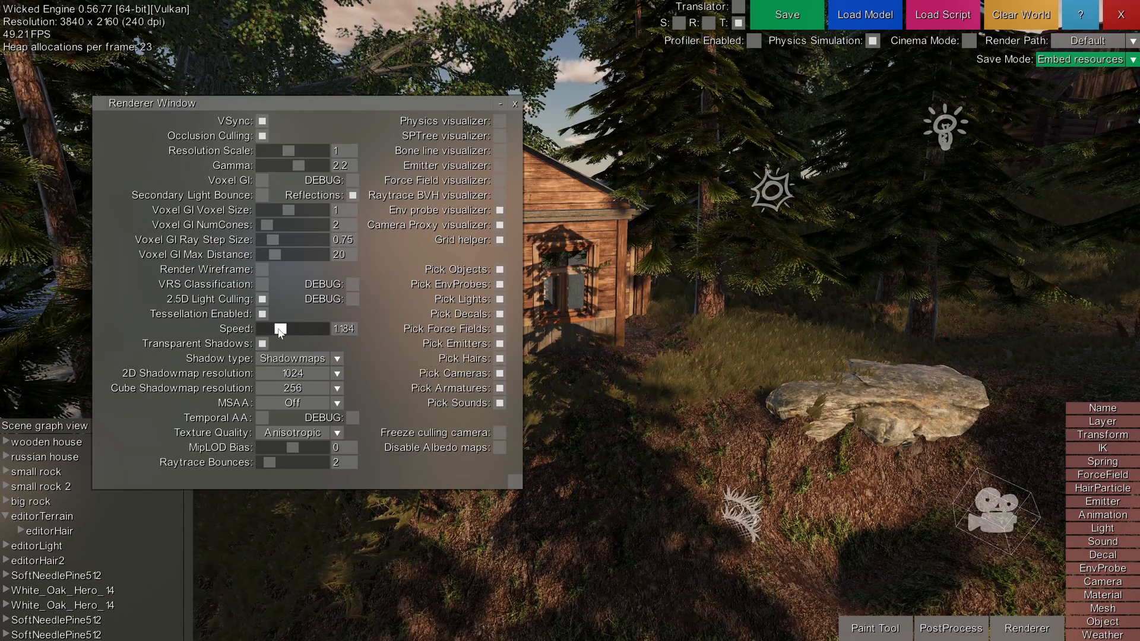
pyautogui.moveTo(280, 328); pyautogui.dragTo(312, 329)
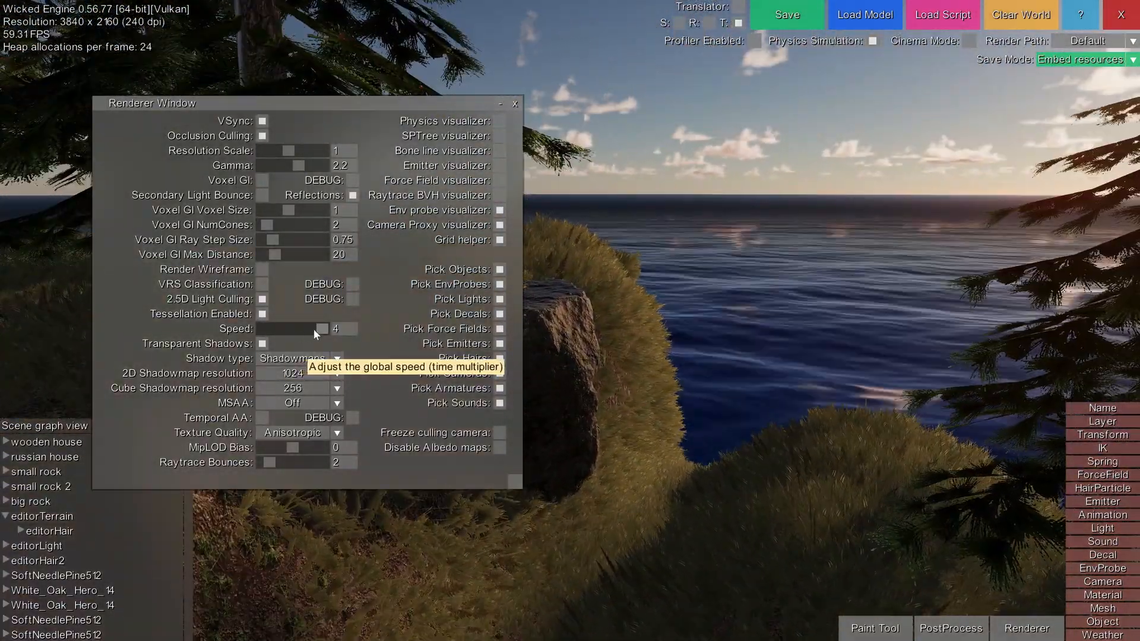
pyautogui.moveTo(349, 343)
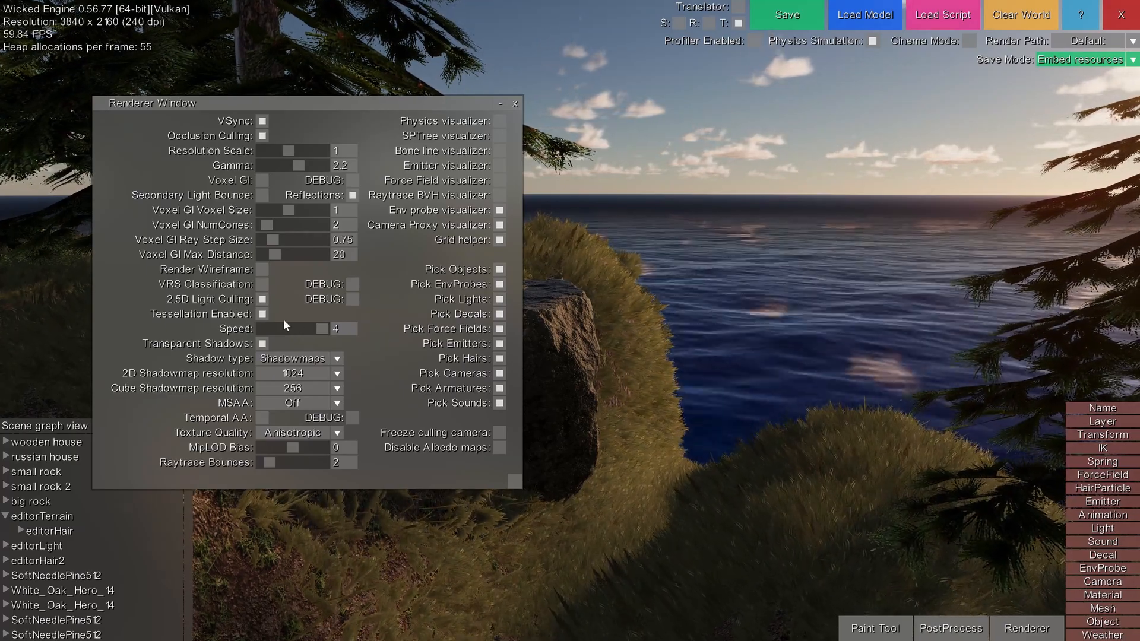
pyautogui.click(336, 328)
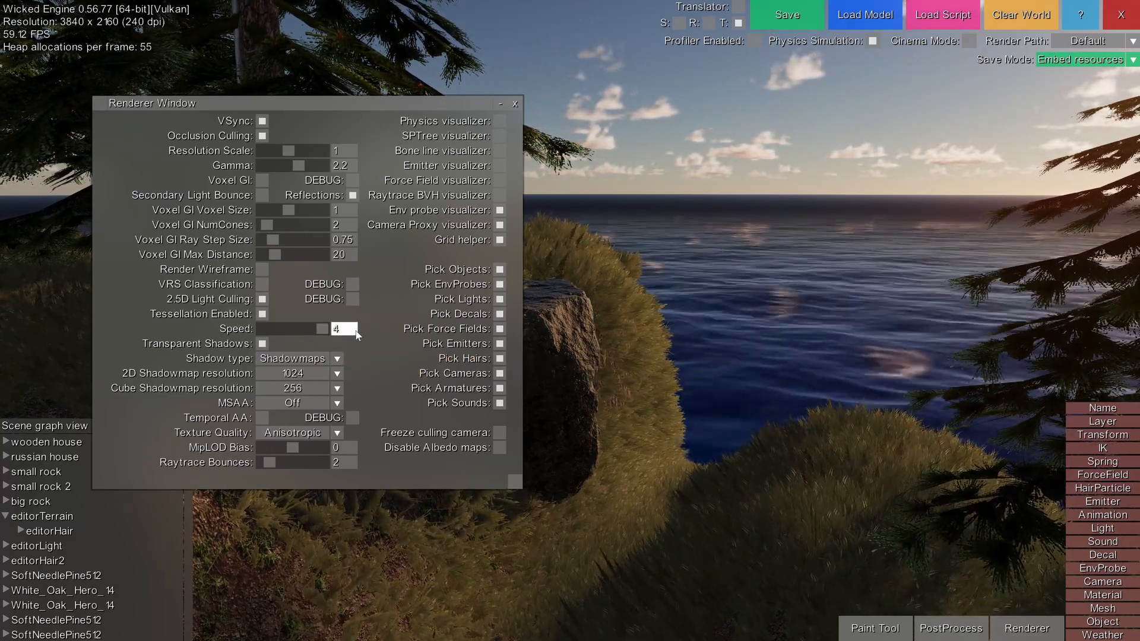
pyautogui.write('10')
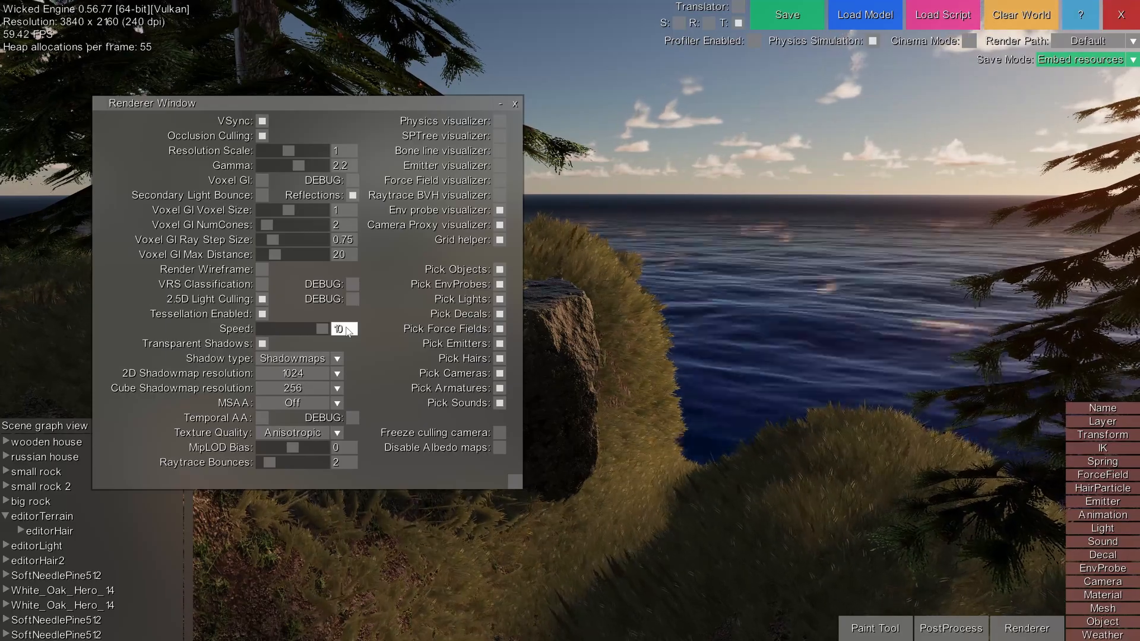
pyautogui.write('re')
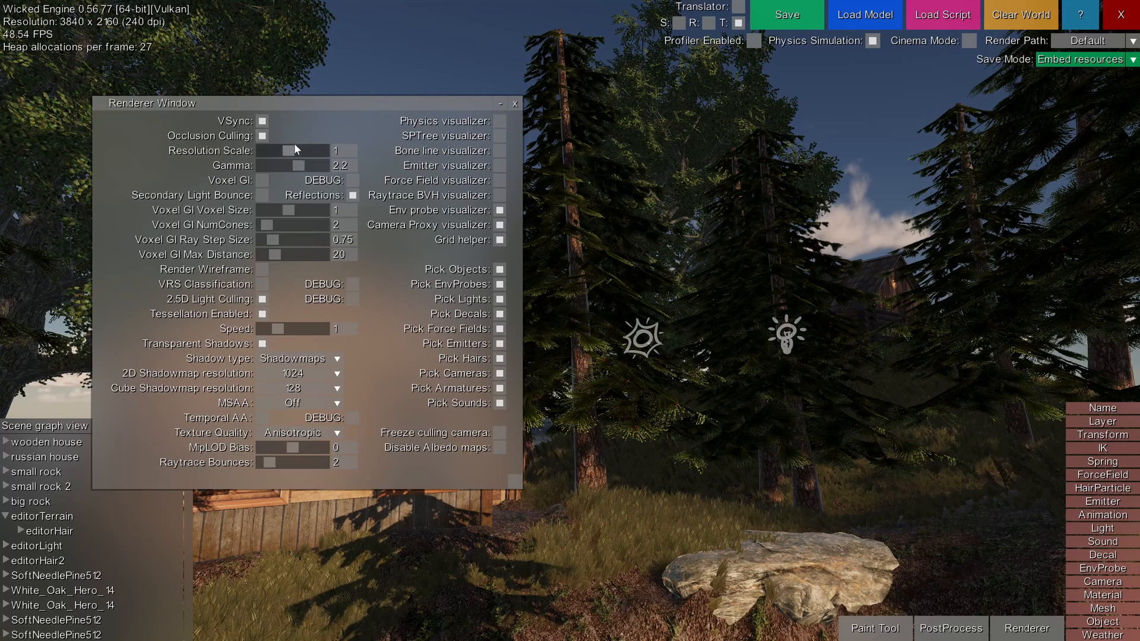
pyautogui.moveTo(291, 150)
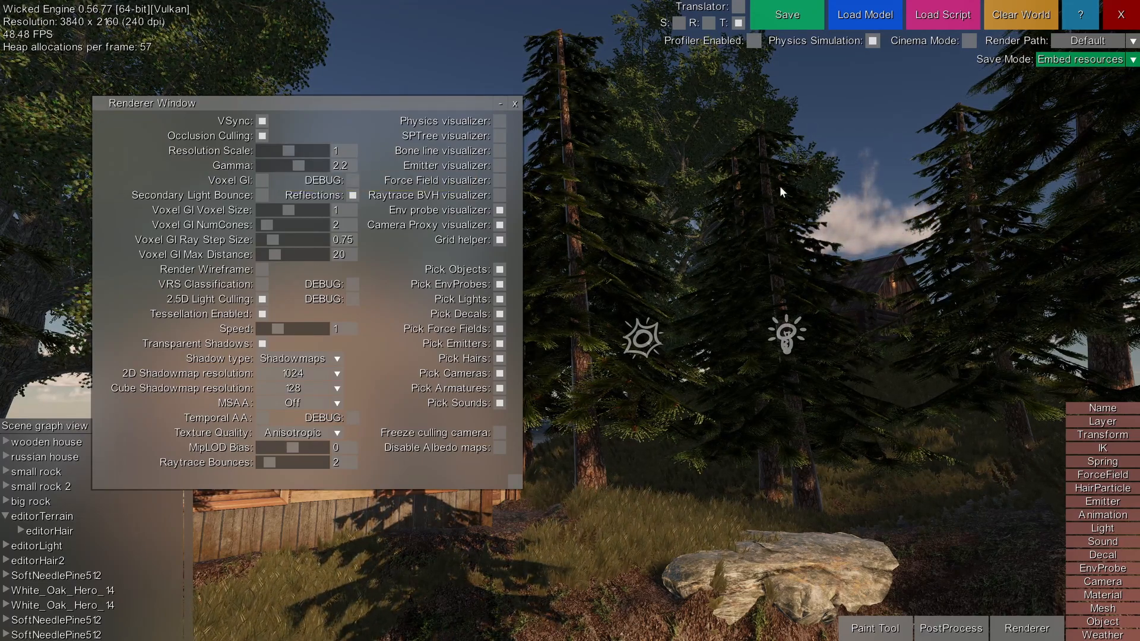
# Lower the internal resolution scale to 0.25 and close the Renderer window
pyautogui.moveTo(305, 151); pyautogui.dragTo(269, 150)
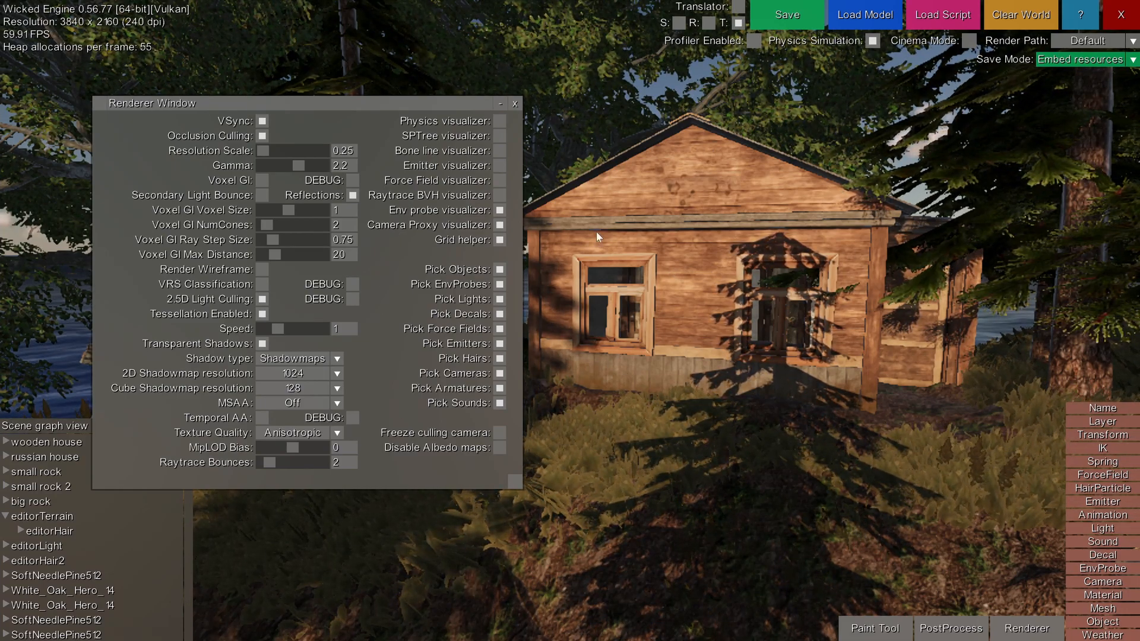
pyautogui.moveTo(863, 14)
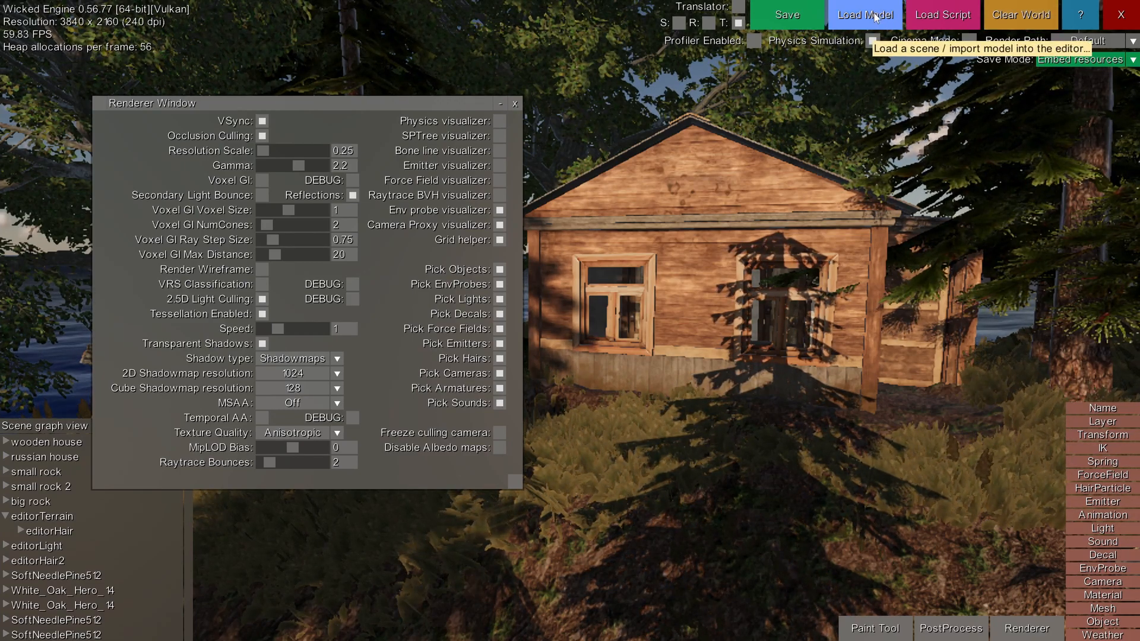
pyautogui.moveTo(729, 191)
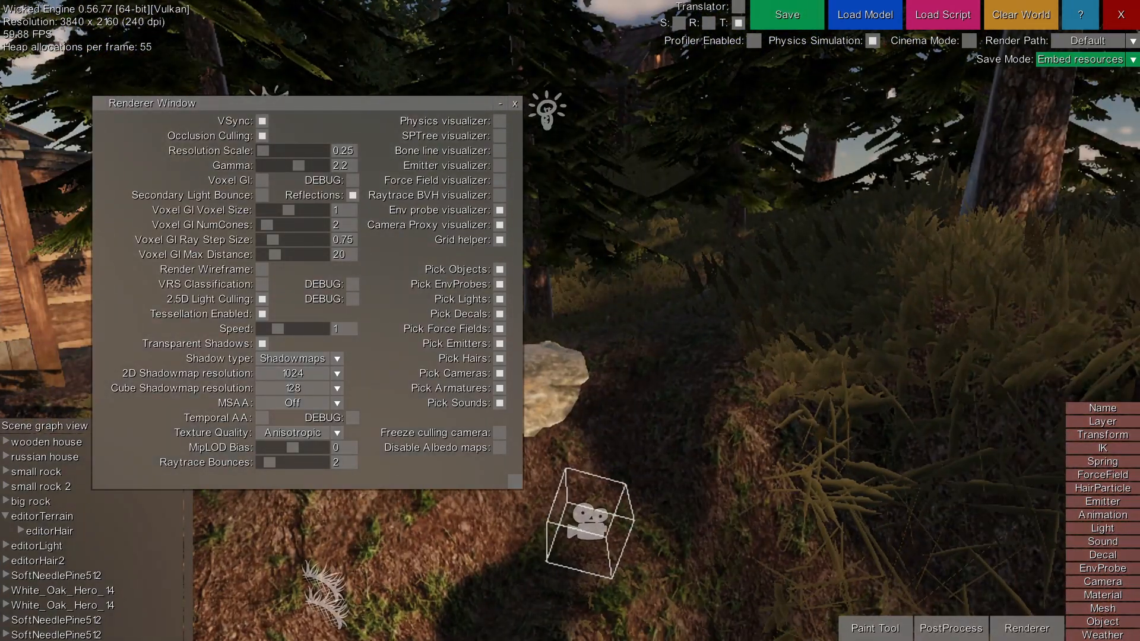
pyautogui.moveTo(285, 153)
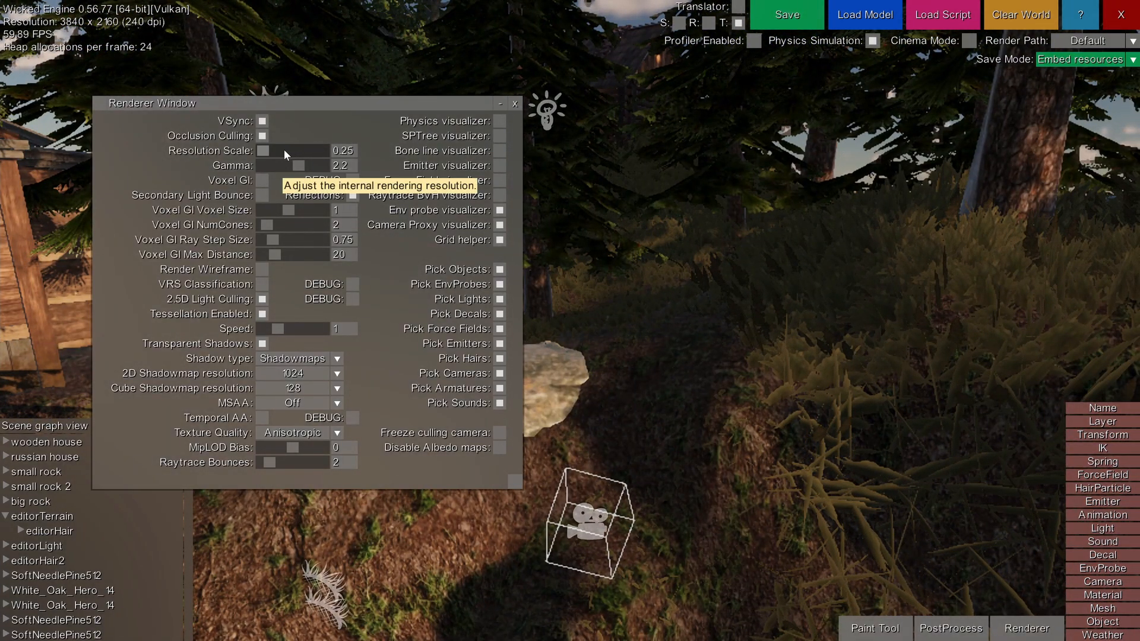
pyautogui.click(514, 103)
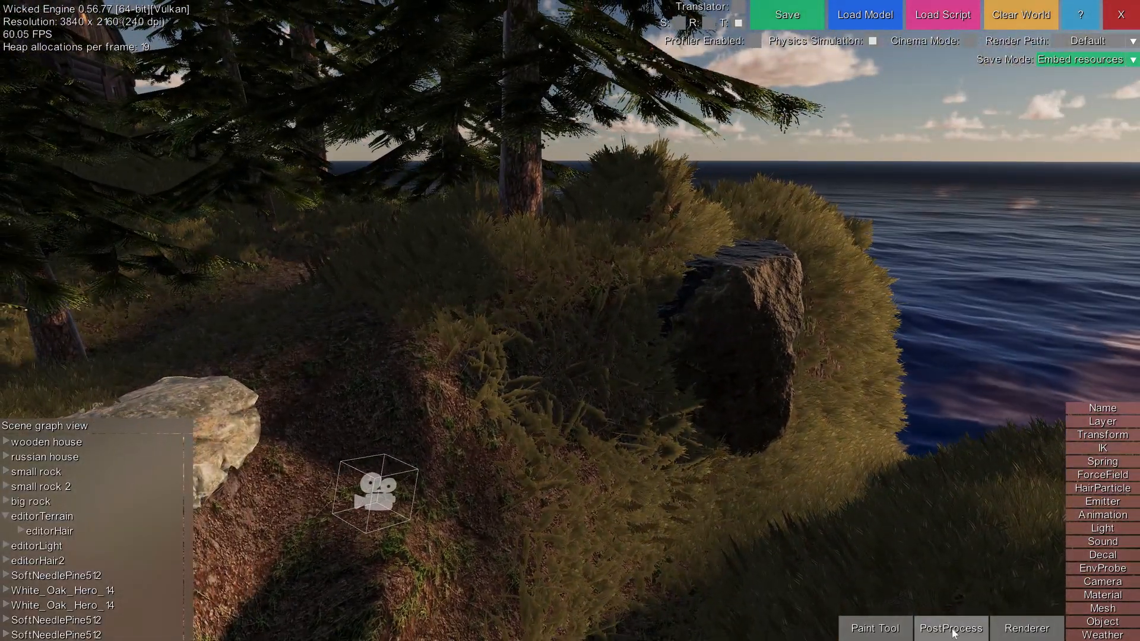
# Set ambient occlusion to MSAO in the PostProcess window, then close it
pyautogui.click(949, 628)
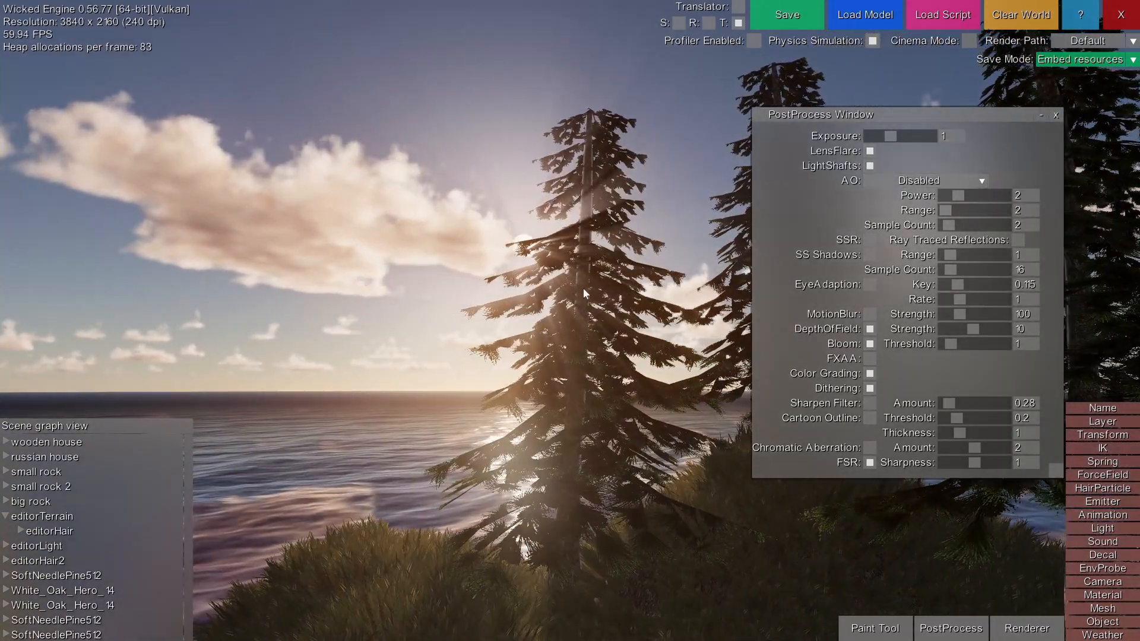
pyautogui.click(940, 179)
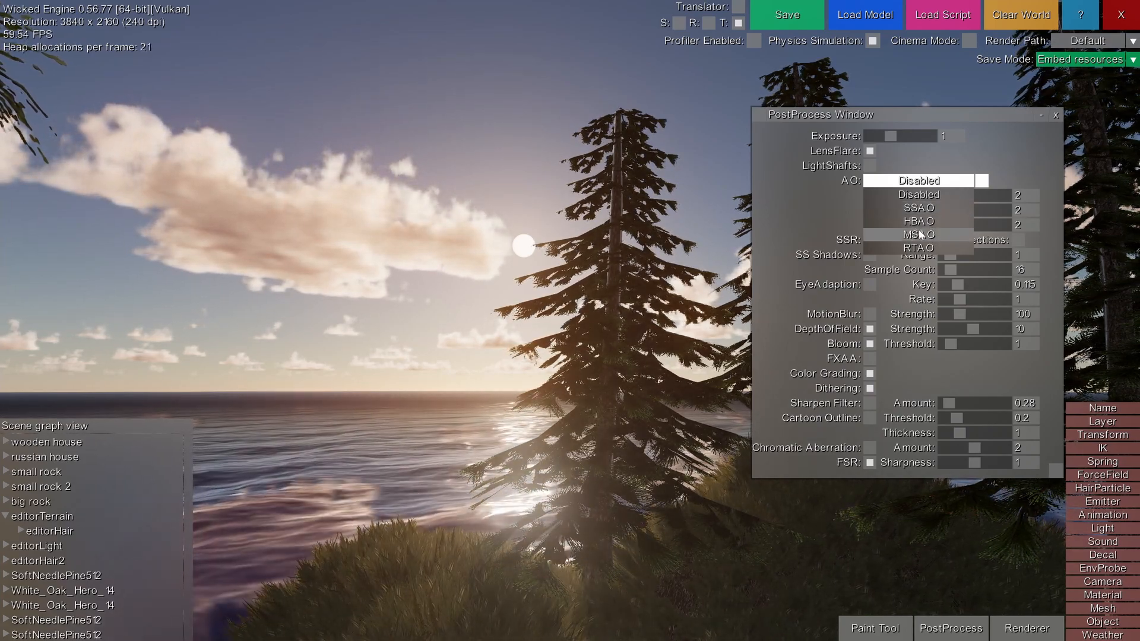
pyautogui.click(919, 234)
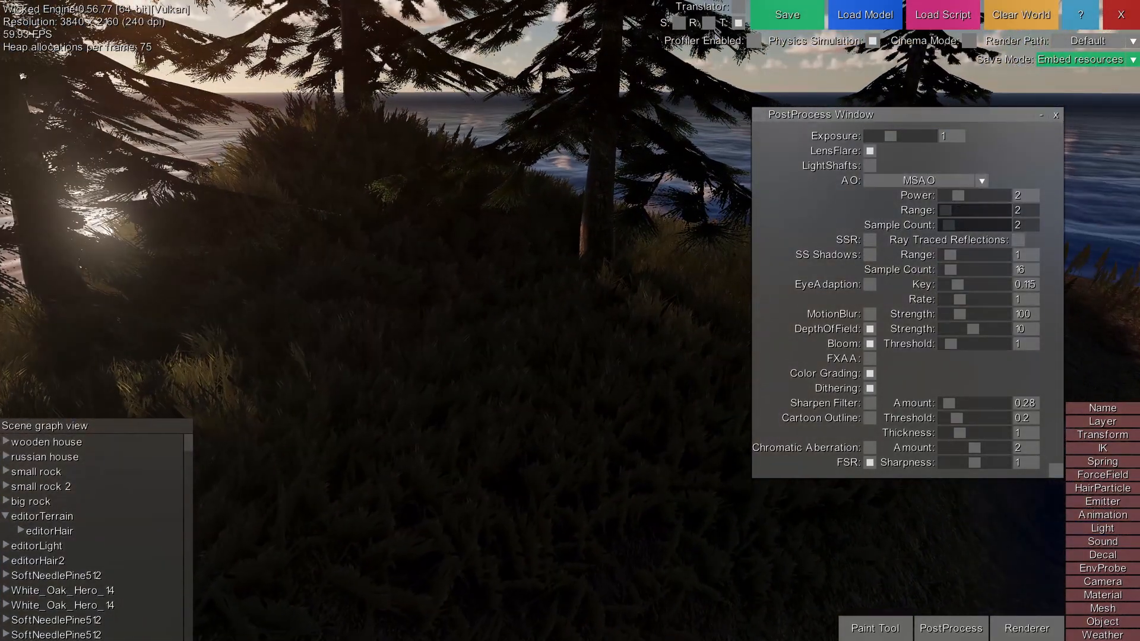
pyautogui.click(925, 181)
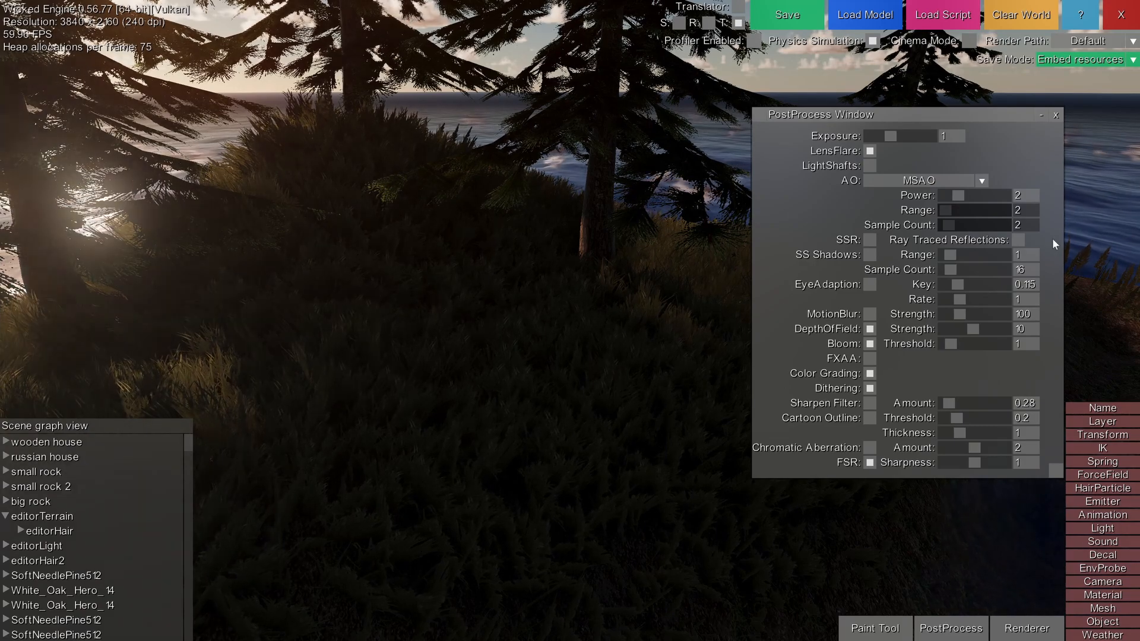
pyautogui.moveTo(871, 239)
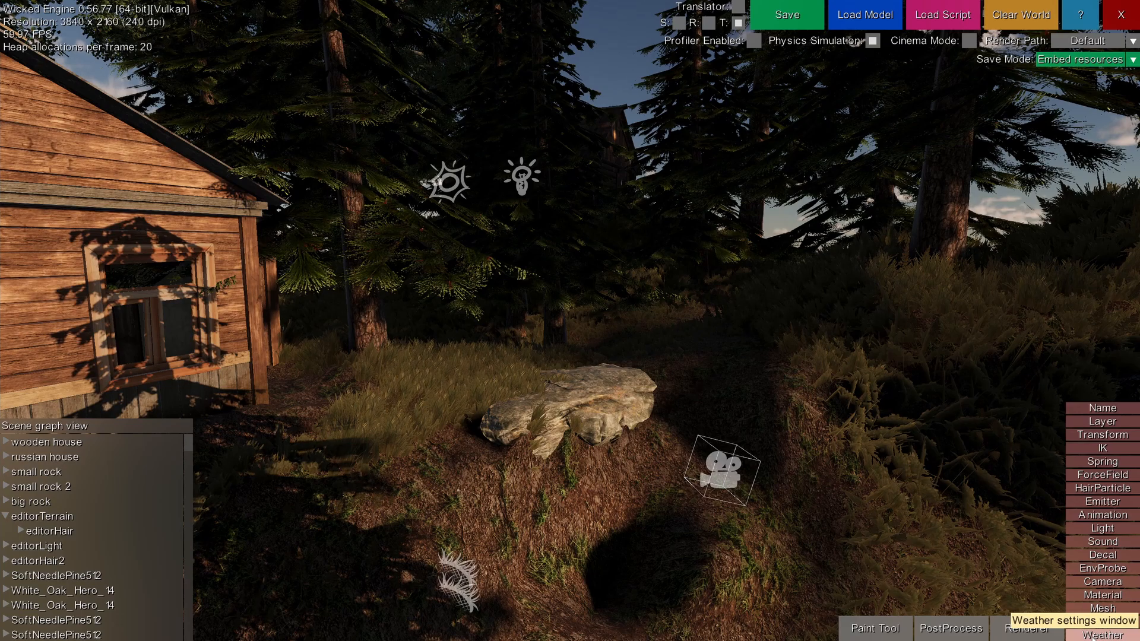
# Set cloud coverage amount to 0.95, raise coverage minimum, and apply a weather preset
pyautogui.click(1103, 635)
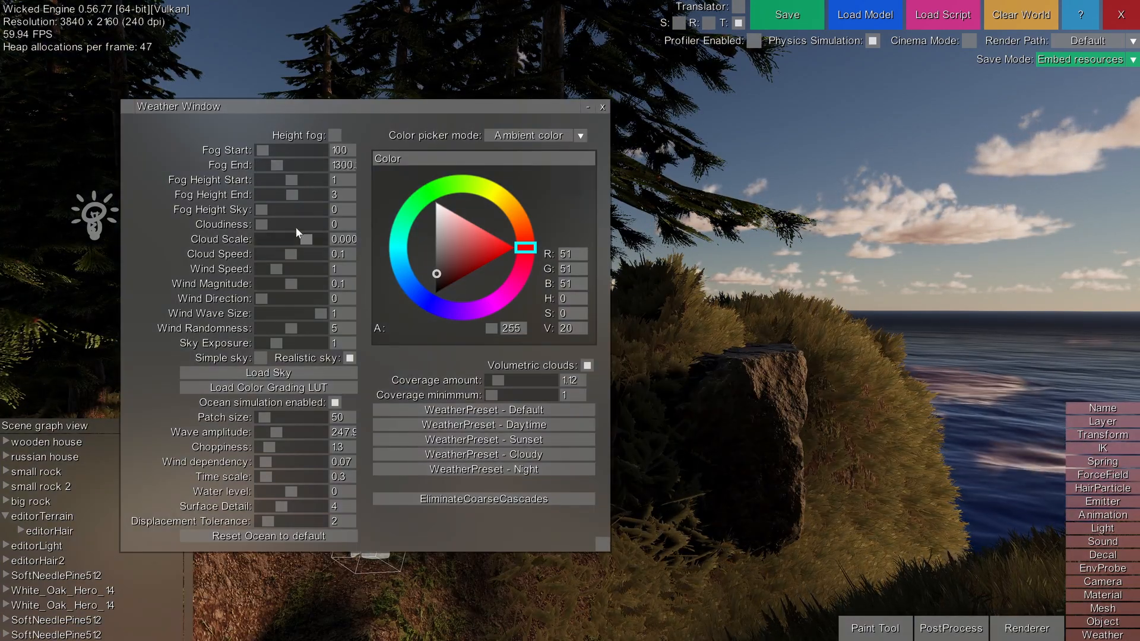
pyautogui.moveTo(263, 223); pyautogui.dragTo(284, 224)
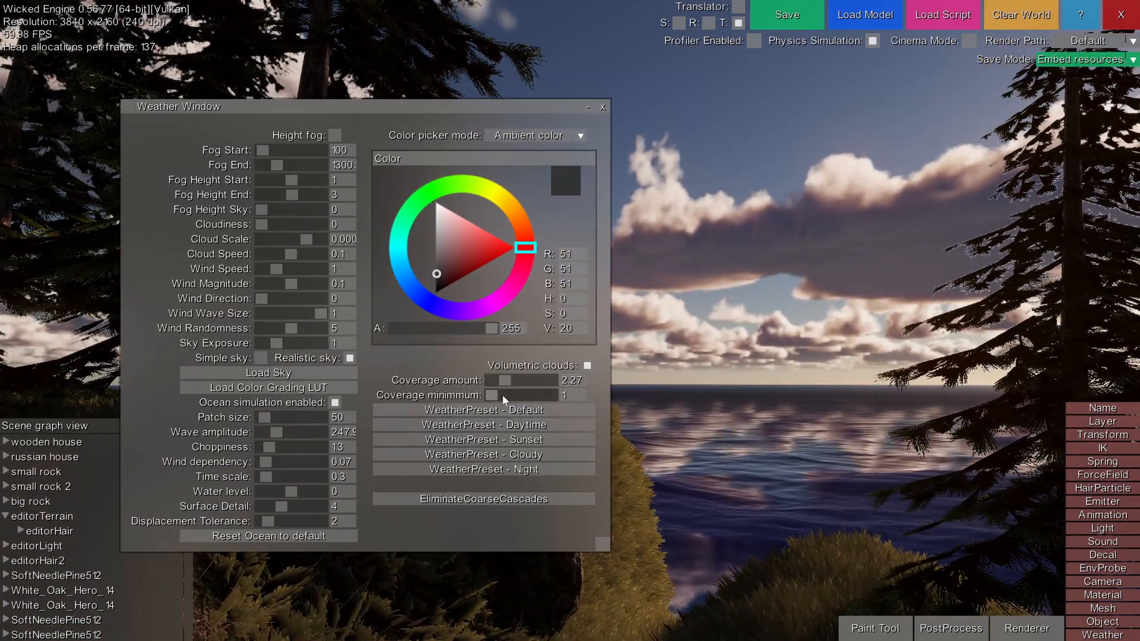
pyautogui.moveTo(496, 395); pyautogui.dragTo(529, 394)
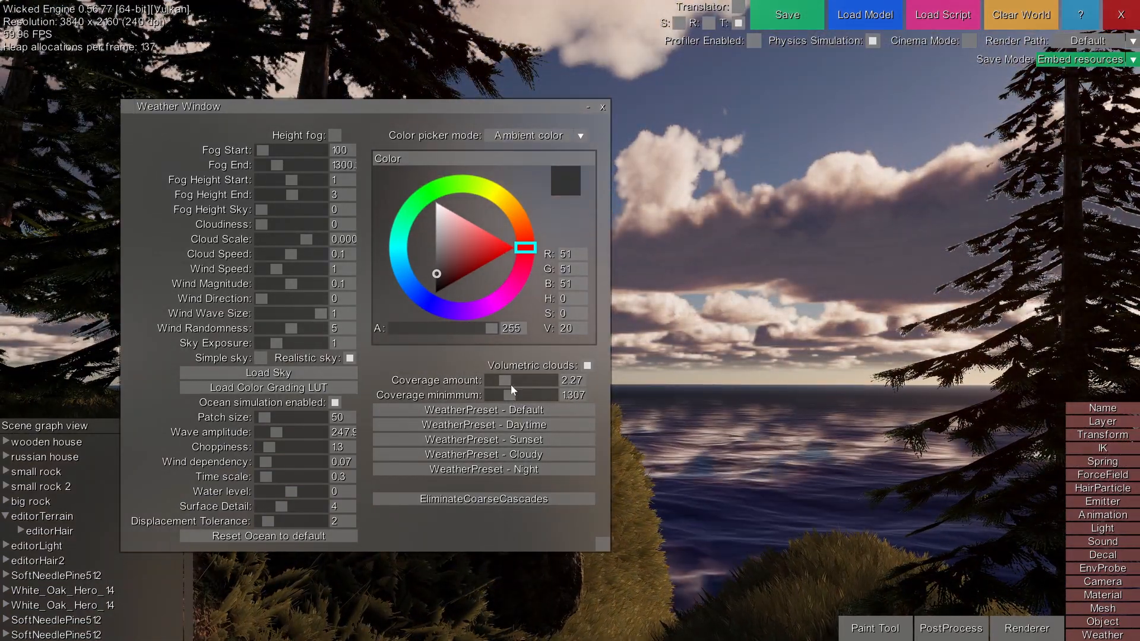
pyautogui.moveTo(507, 380); pyautogui.dragTo(496, 380)
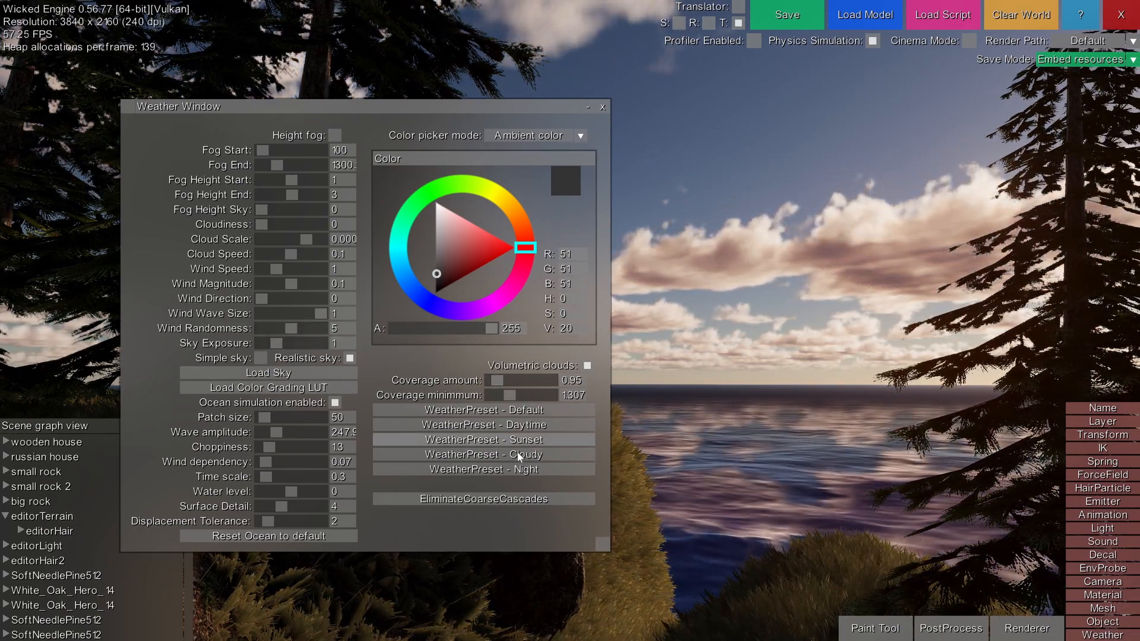
pyautogui.click(482, 439)
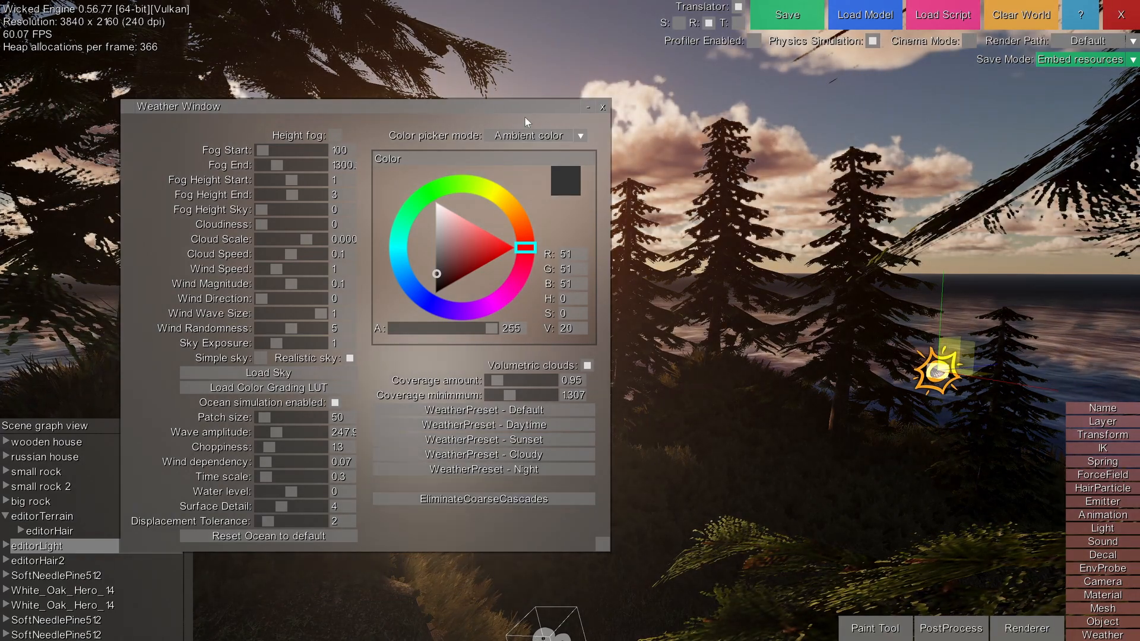
pyautogui.click(589, 107)
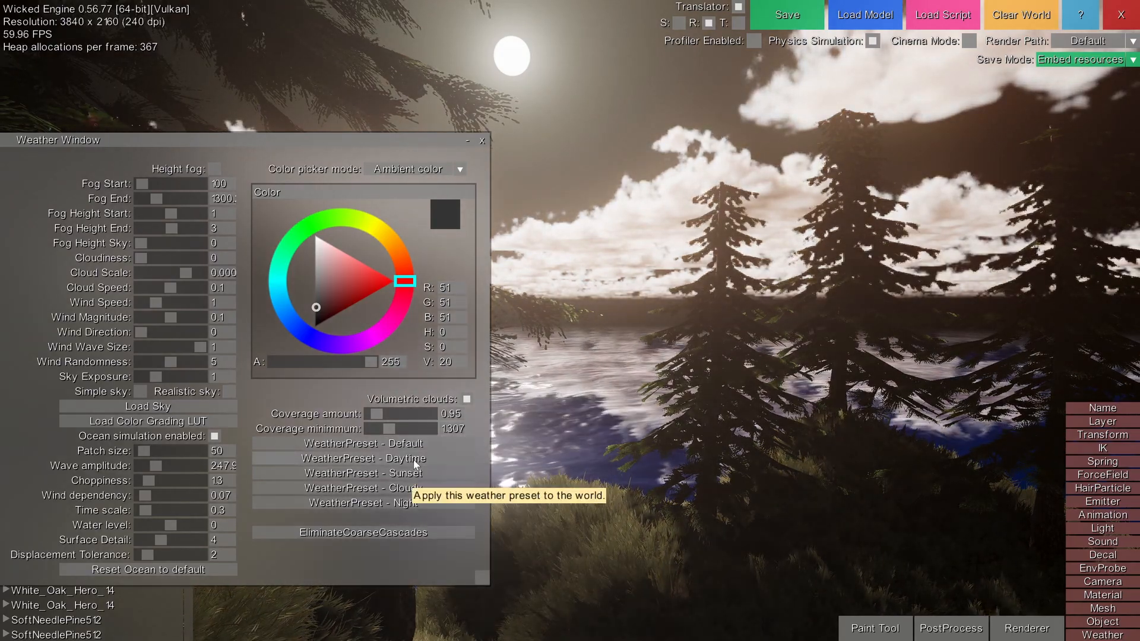
# Apply the Daytime weather preset and make the sky's zenith colour vivid pink
pyautogui.click(362, 458)
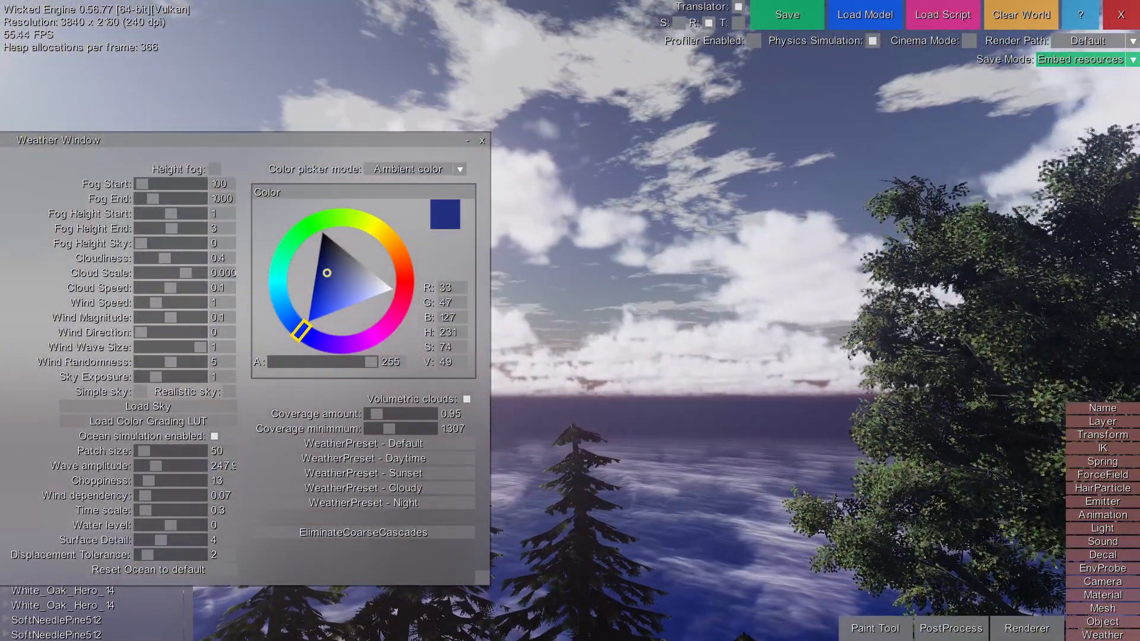
pyautogui.click(362, 473)
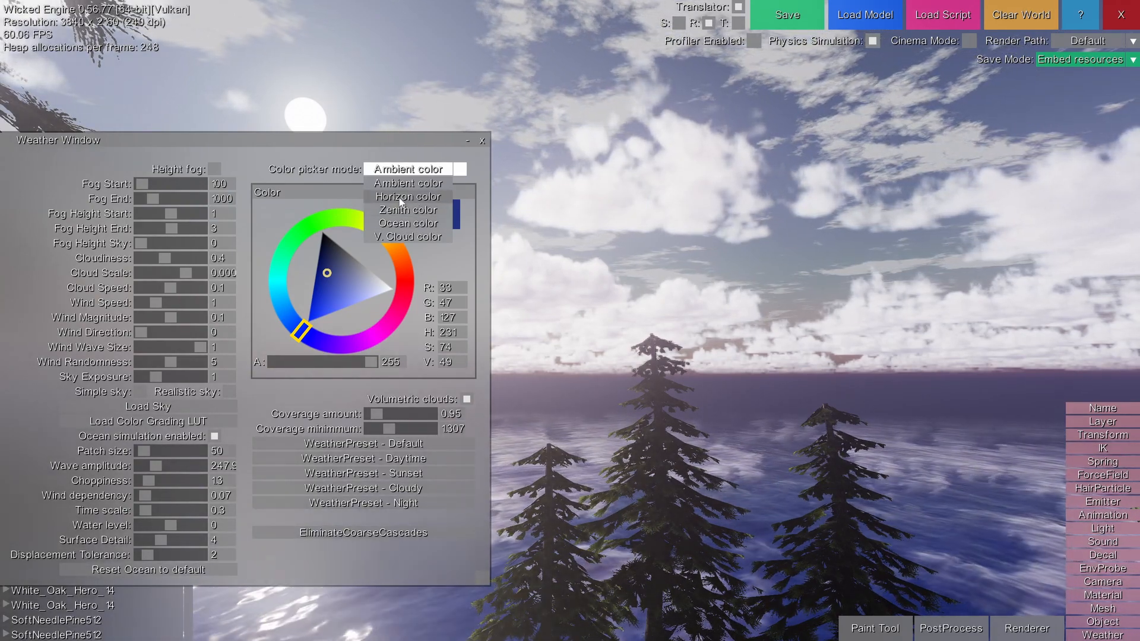
pyautogui.click(408, 209)
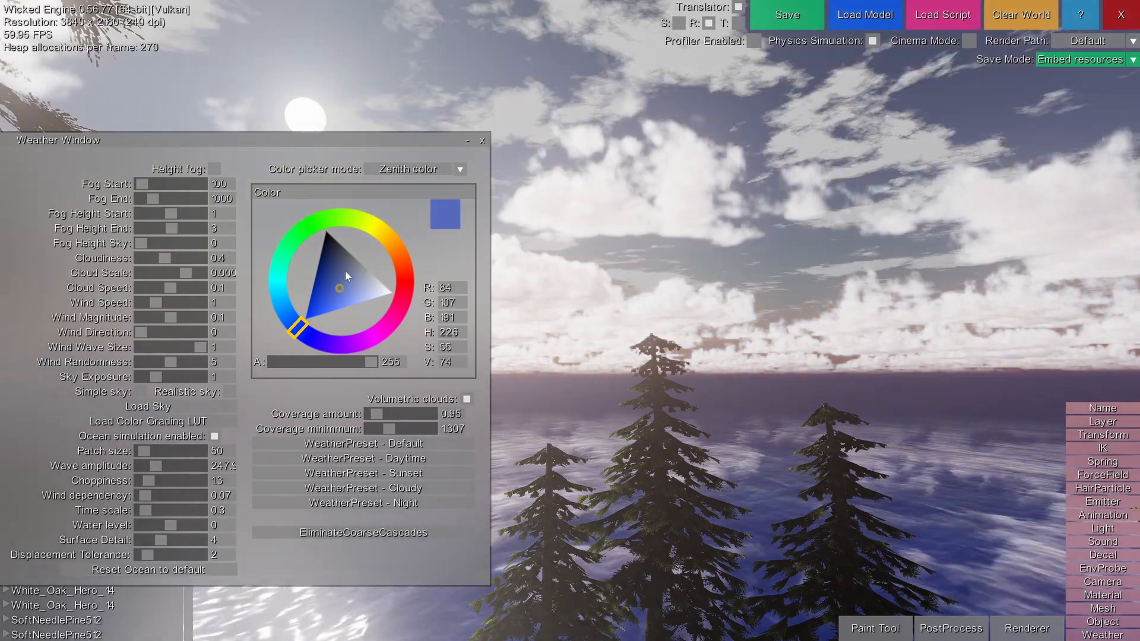
pyautogui.moveTo(340, 285); pyautogui.dragTo(331, 237)
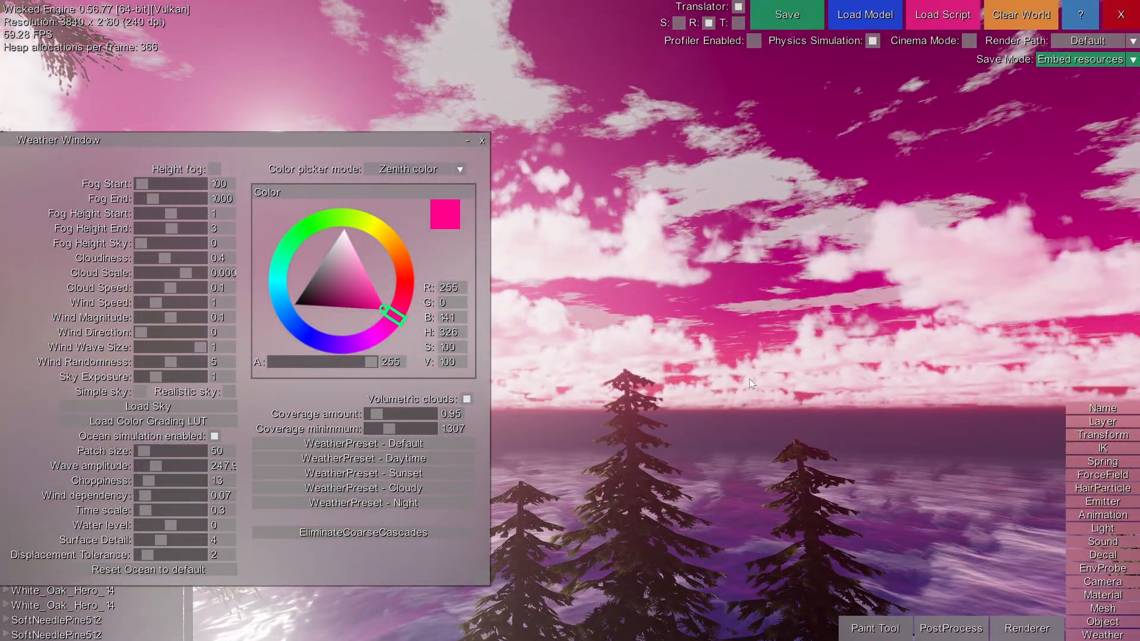
pyautogui.moveTo(142, 392)
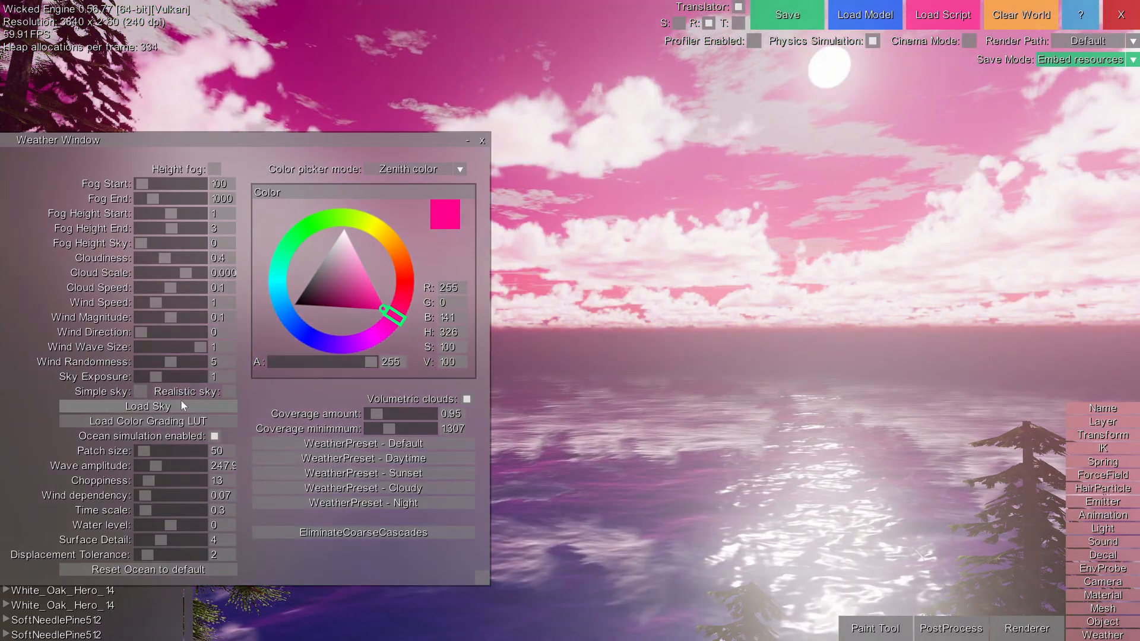
pyautogui.moveTo(148, 405)
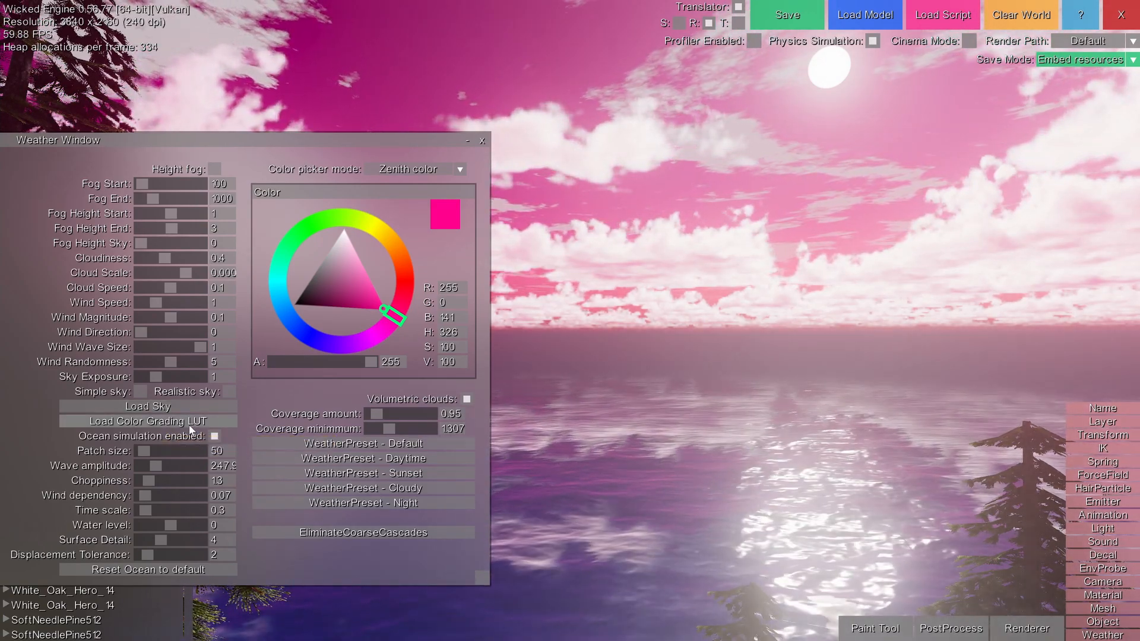
pyautogui.moveTo(148, 421)
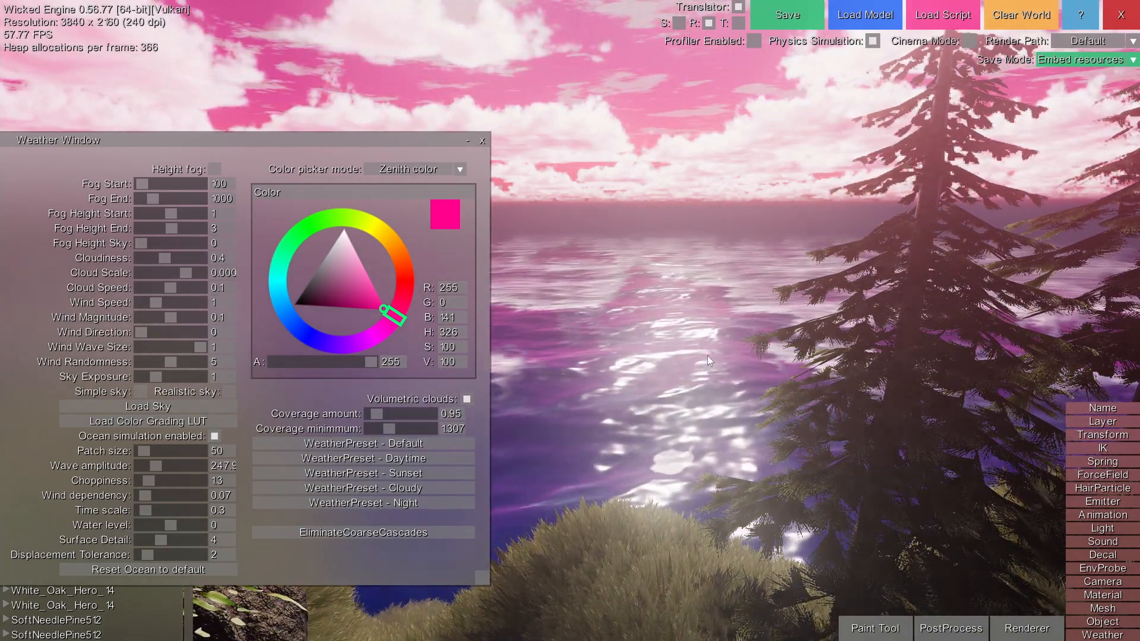
pyautogui.click(481, 140)
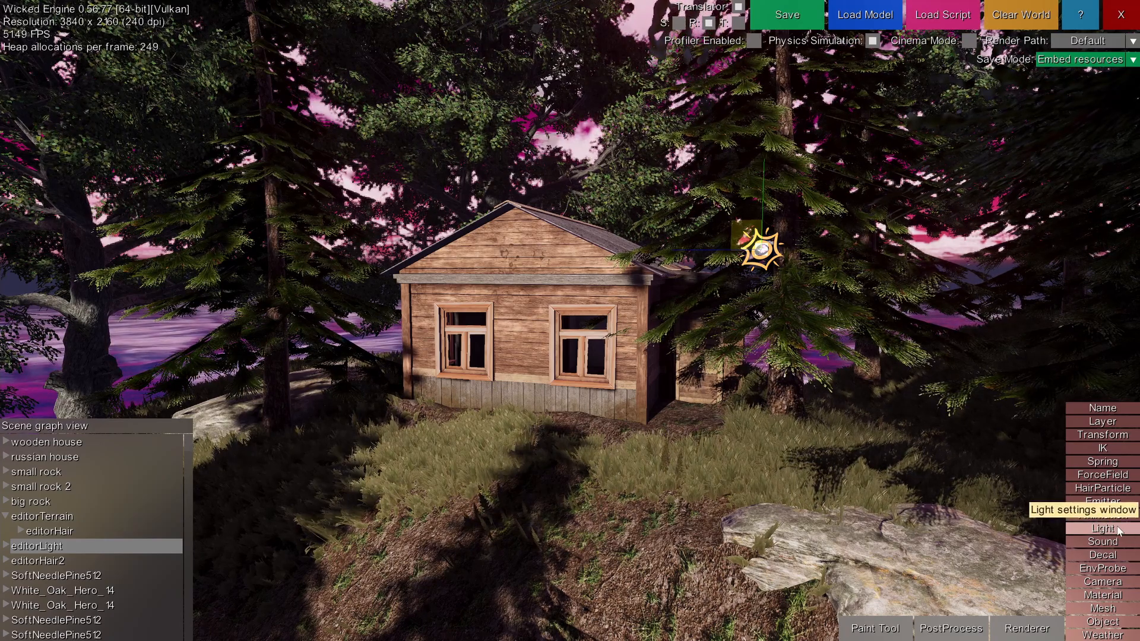
# Raise the directional light's energy to about 18 in the Light window
pyautogui.click(1102, 529)
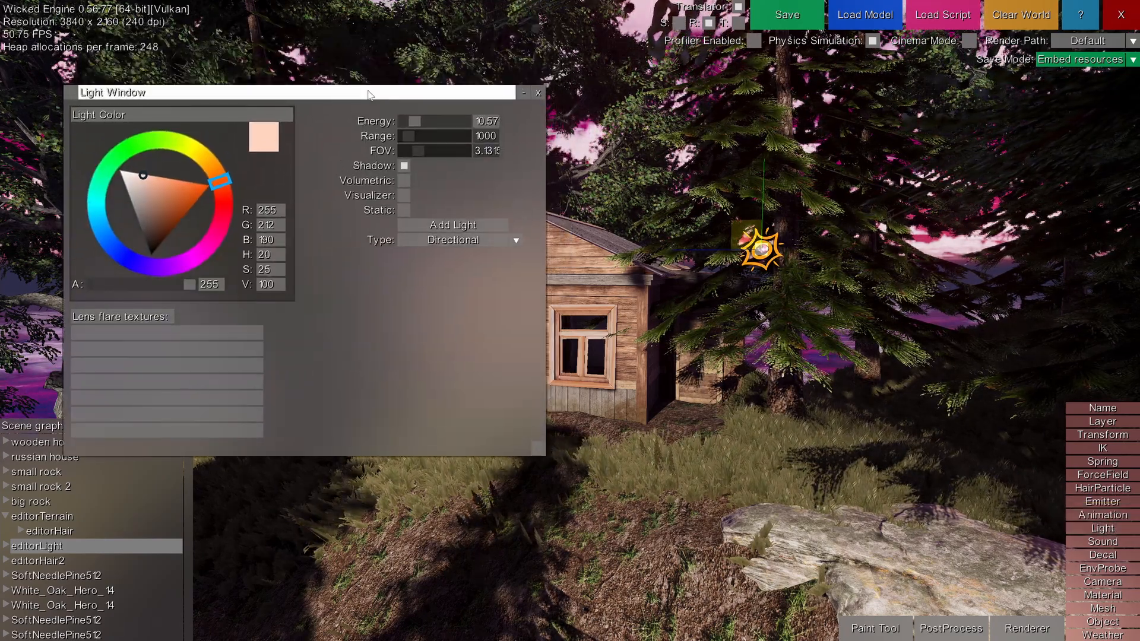
pyautogui.moveTo(414, 122); pyautogui.dragTo(422, 121)
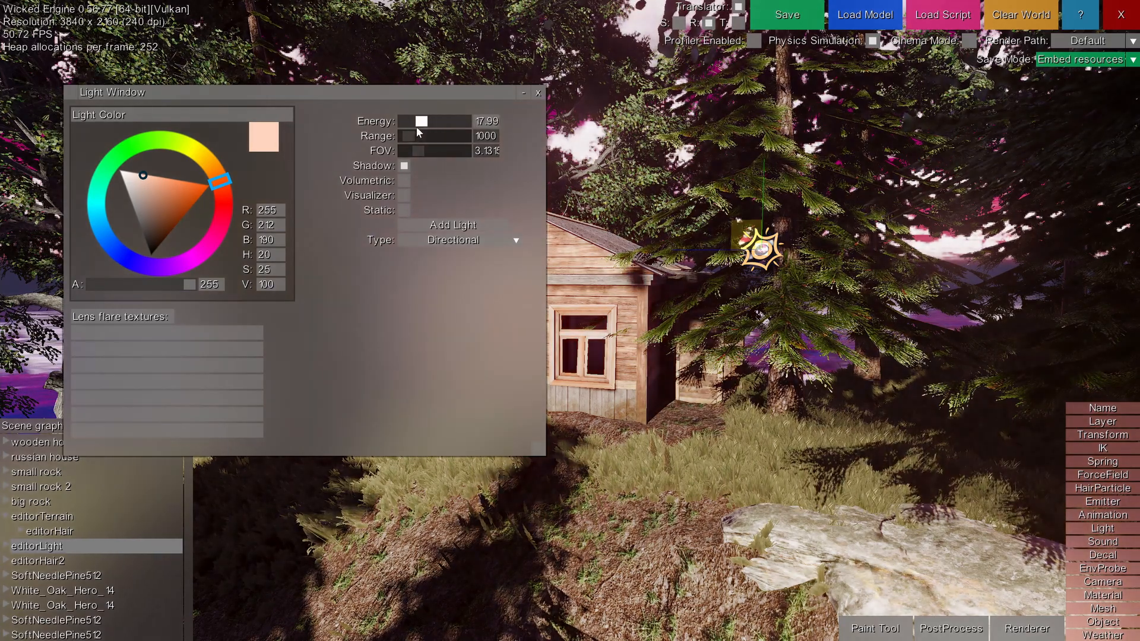